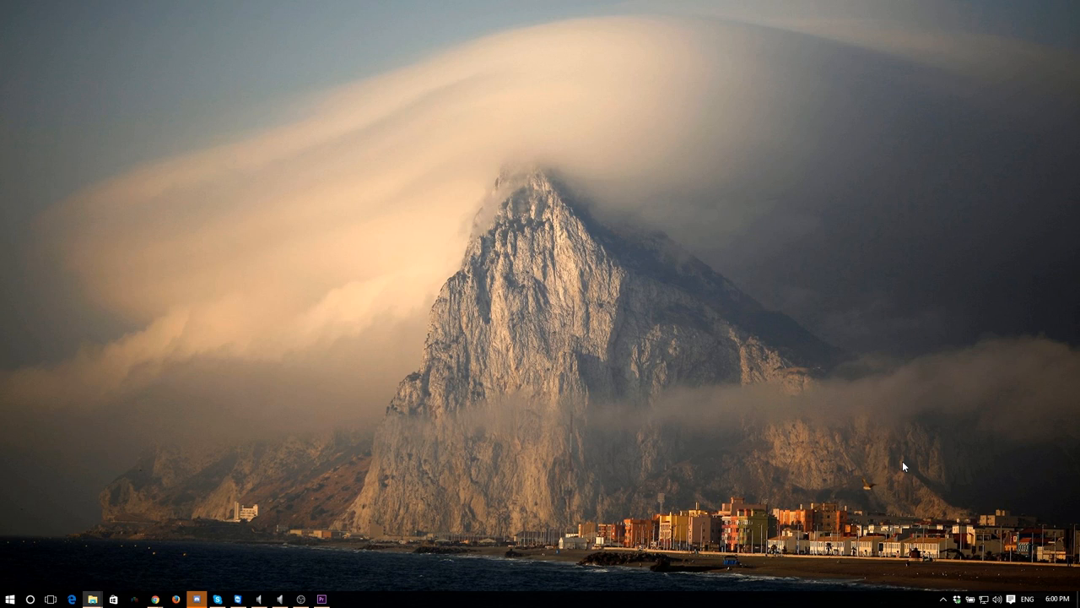
mouse_move(914, 442)
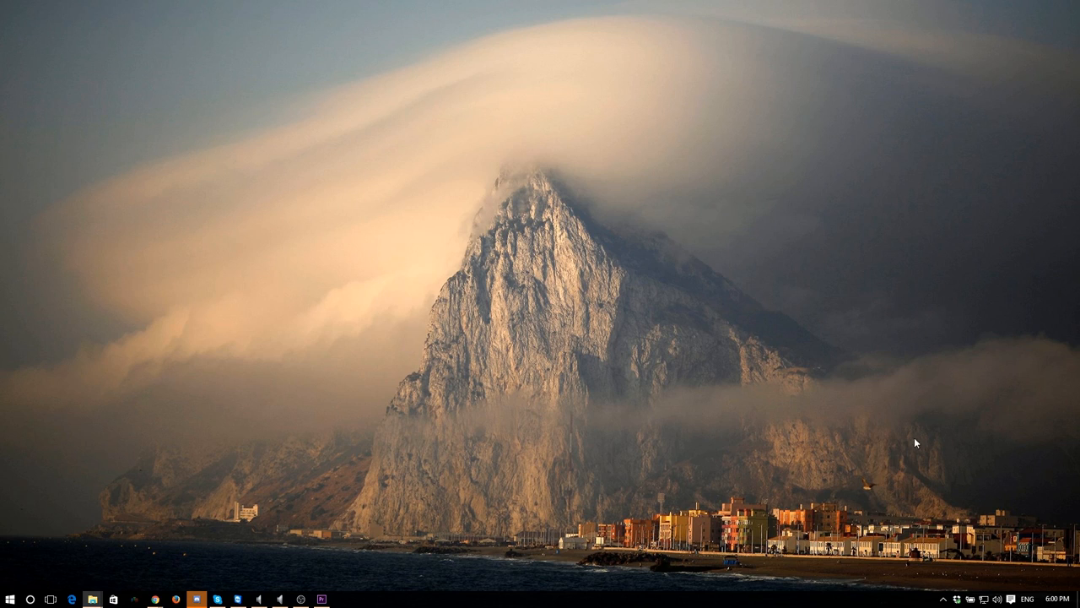
mouse_move(300, 341)
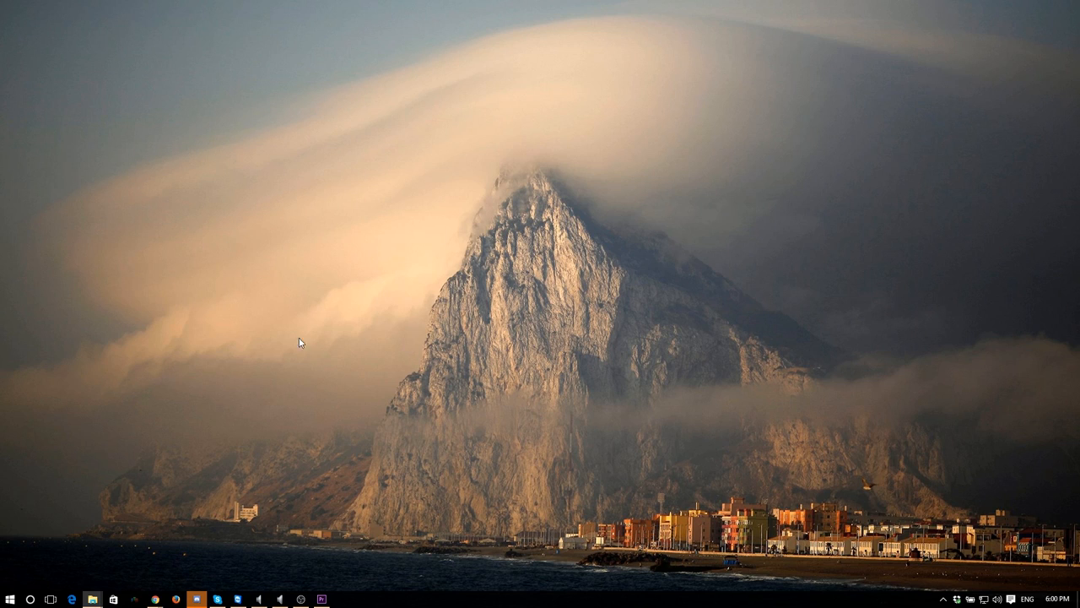
mouse_move(428, 311)
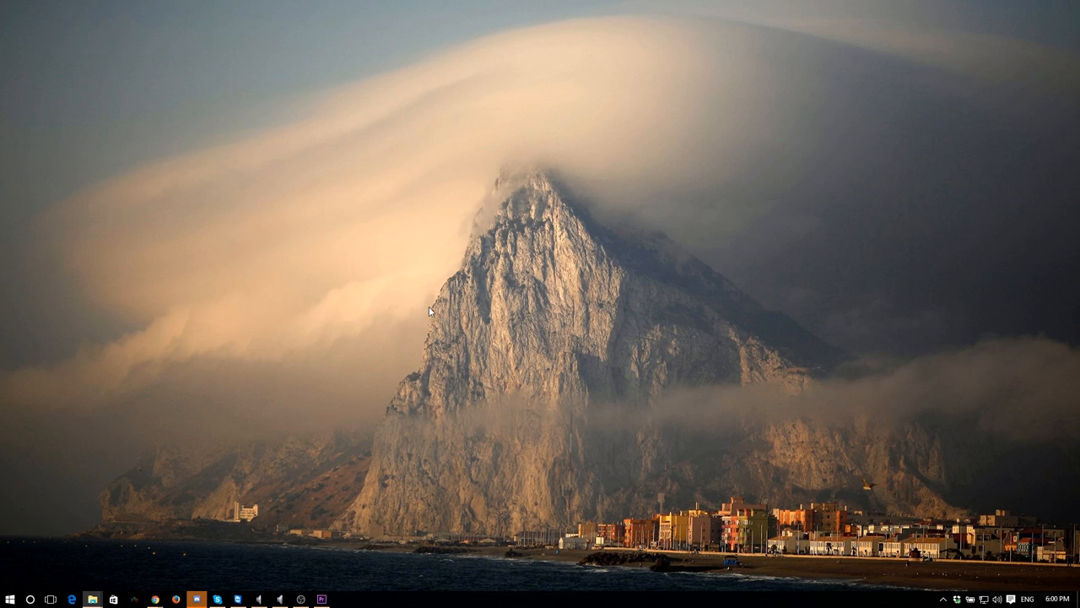
mouse_move(299, 246)
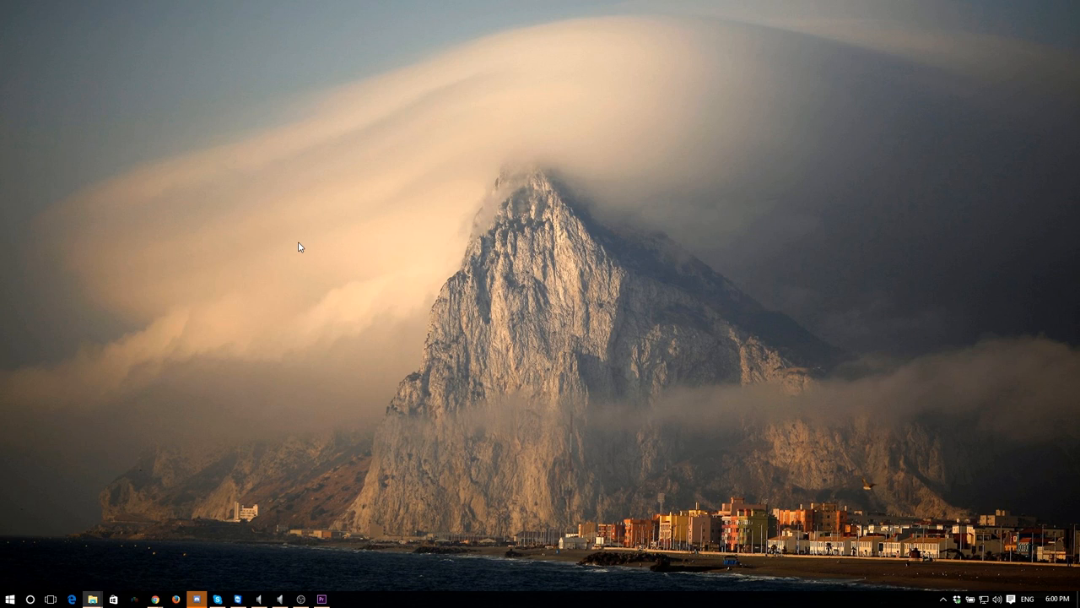
mouse_move(77, 91)
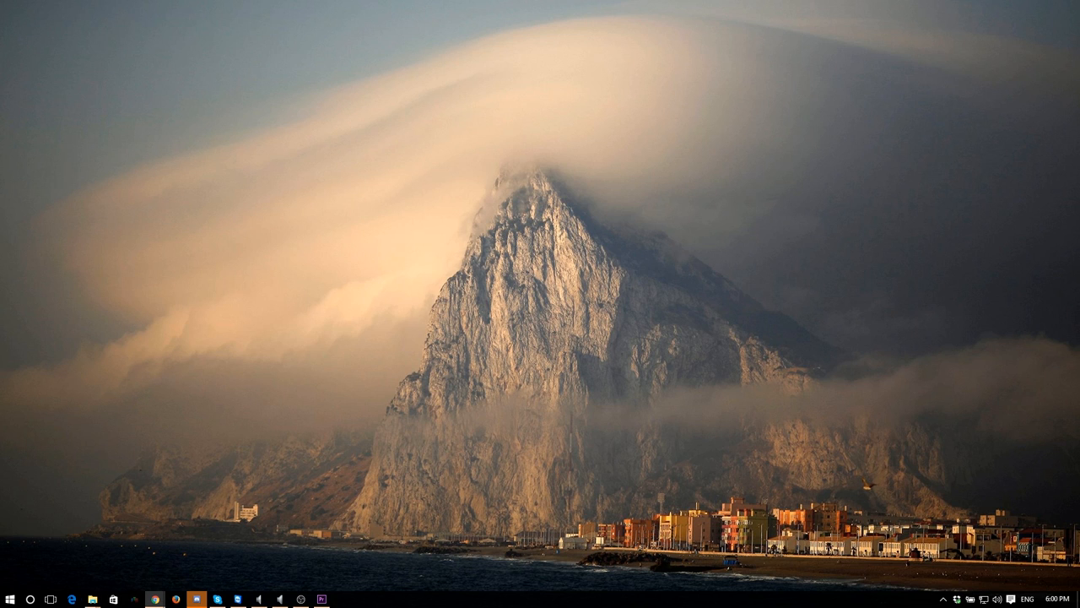
Launch Chrome and load youtube.com from the new tab page's YouTube tile
click(156, 600)
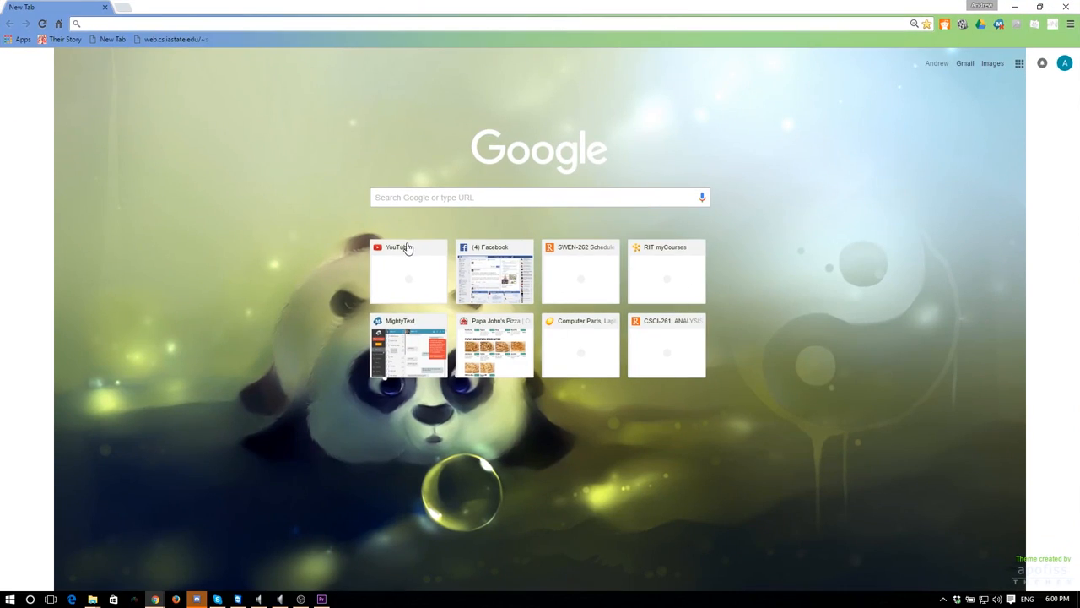
click(408, 270)
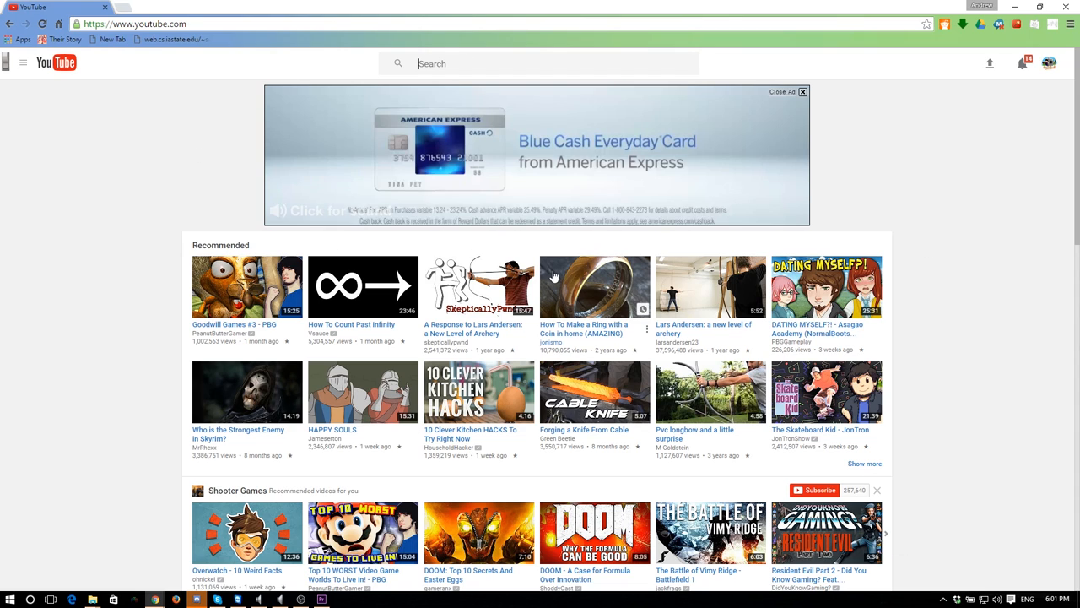
mouse_move(454, 405)
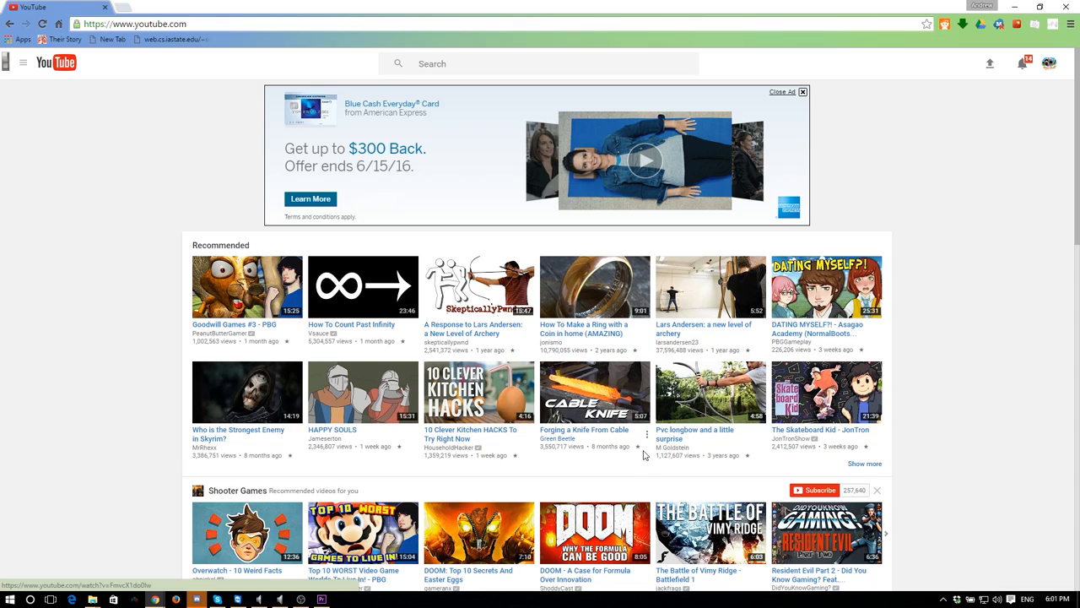
mouse_move(582, 375)
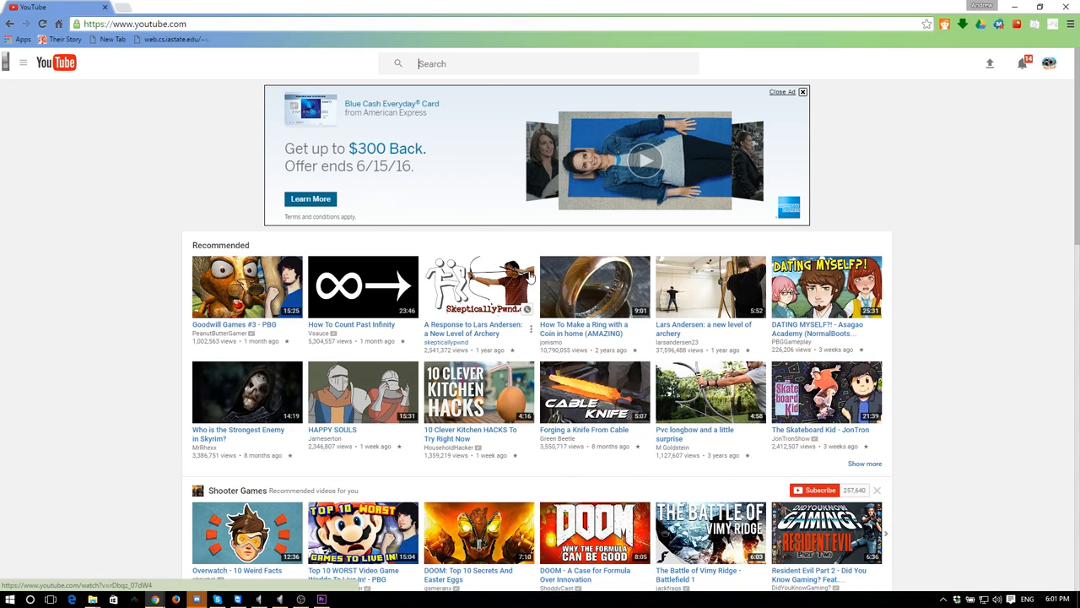
mouse_move(515, 246)
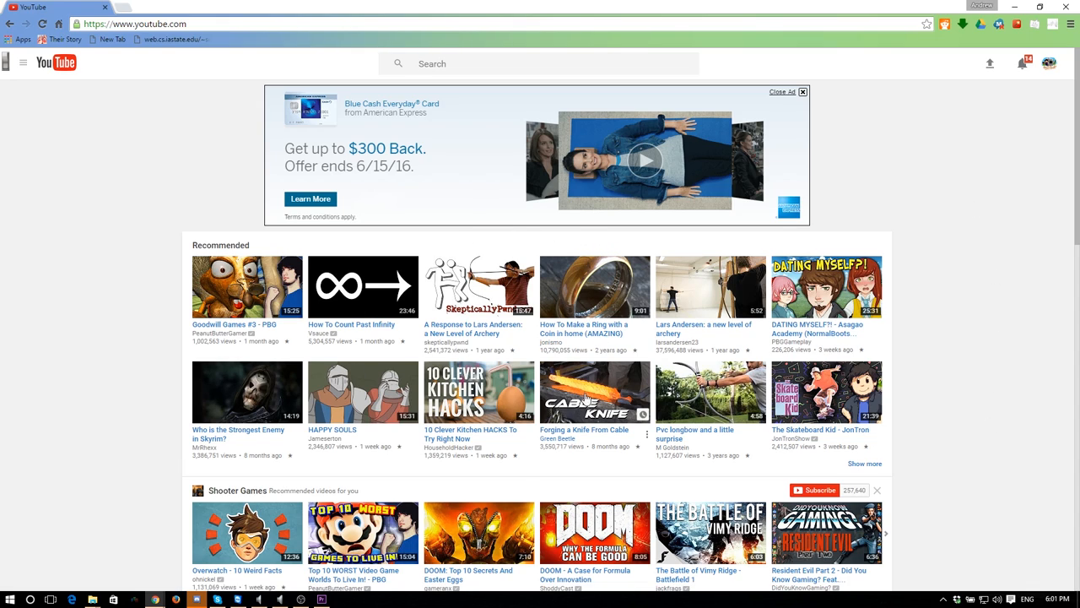
mouse_move(594, 392)
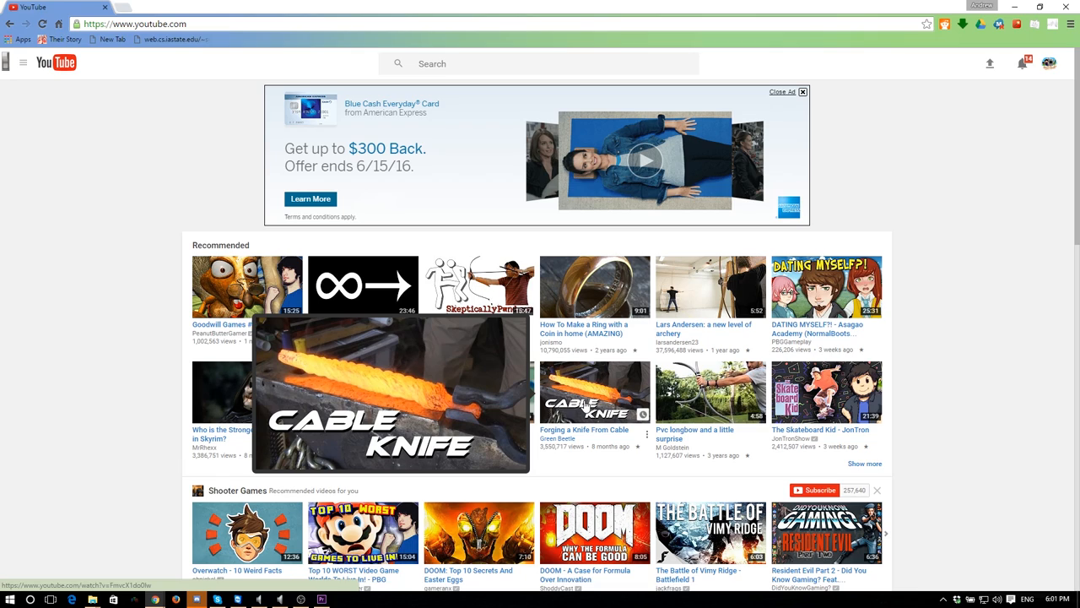
mouse_move(627, 386)
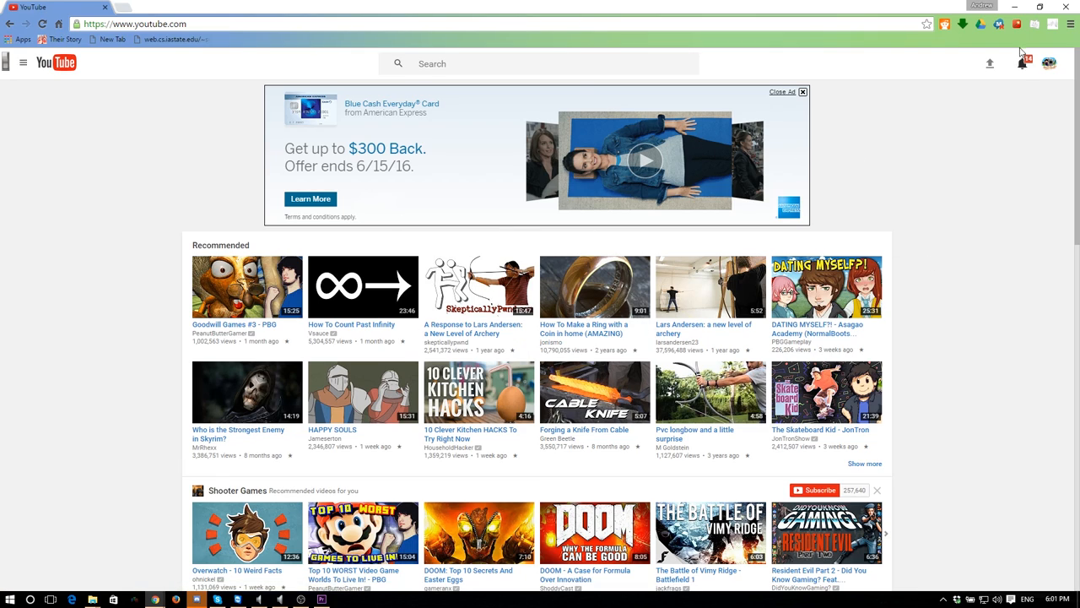
mouse_move(964, 275)
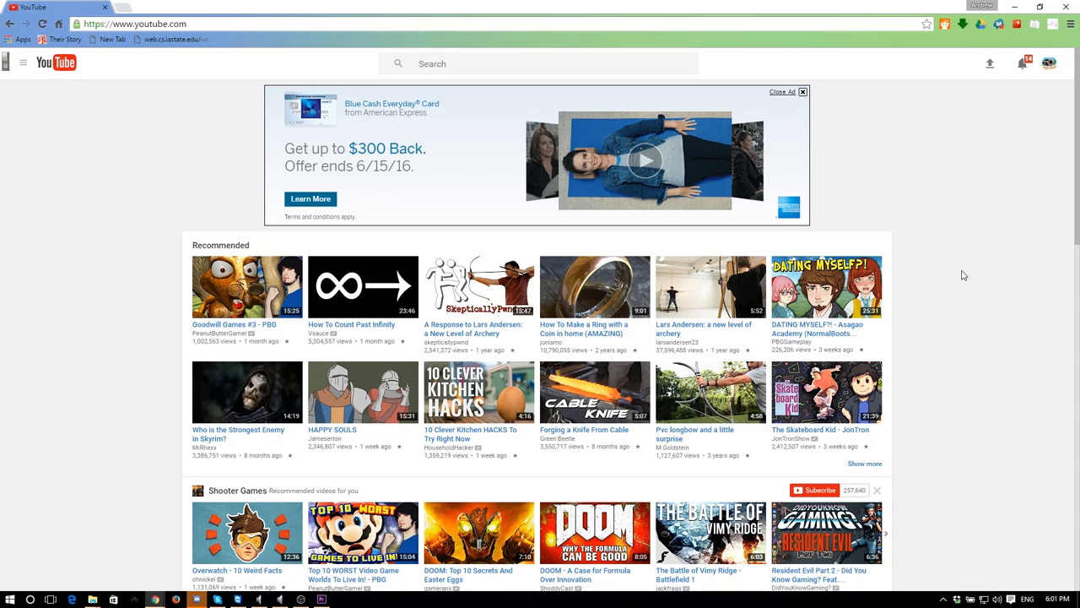
Refresh the YouTube home page for a new set of Recommended videos
click(537, 63)
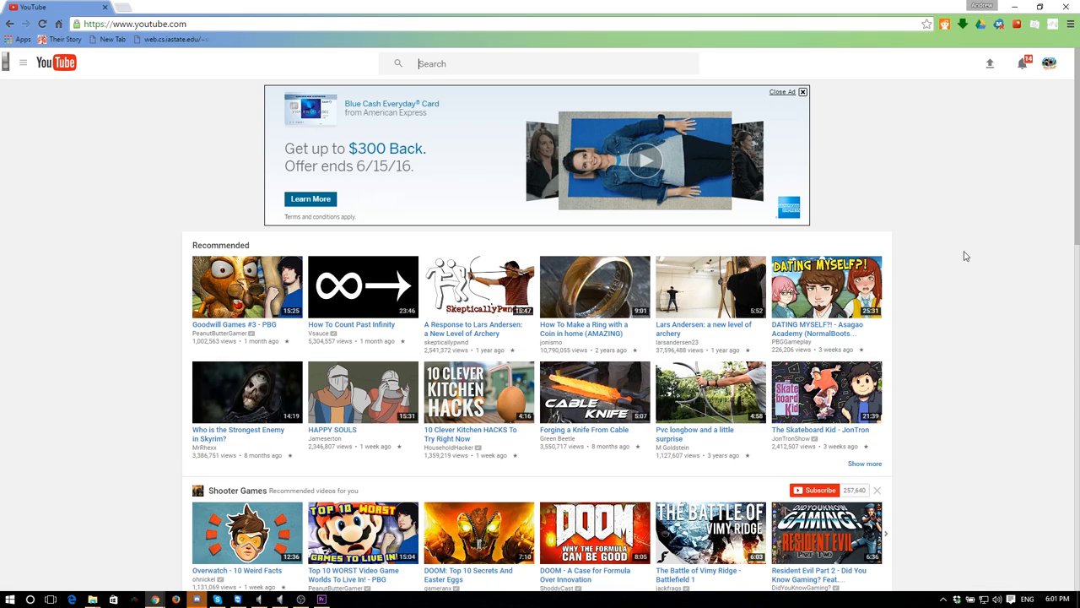
mouse_move(655, 204)
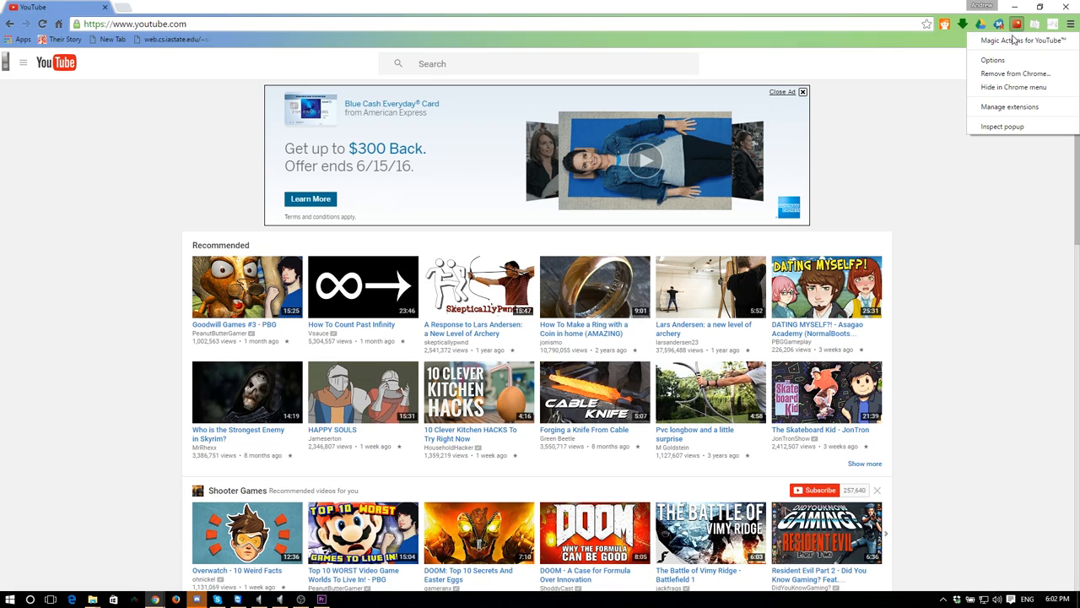
mouse_move(1021, 40)
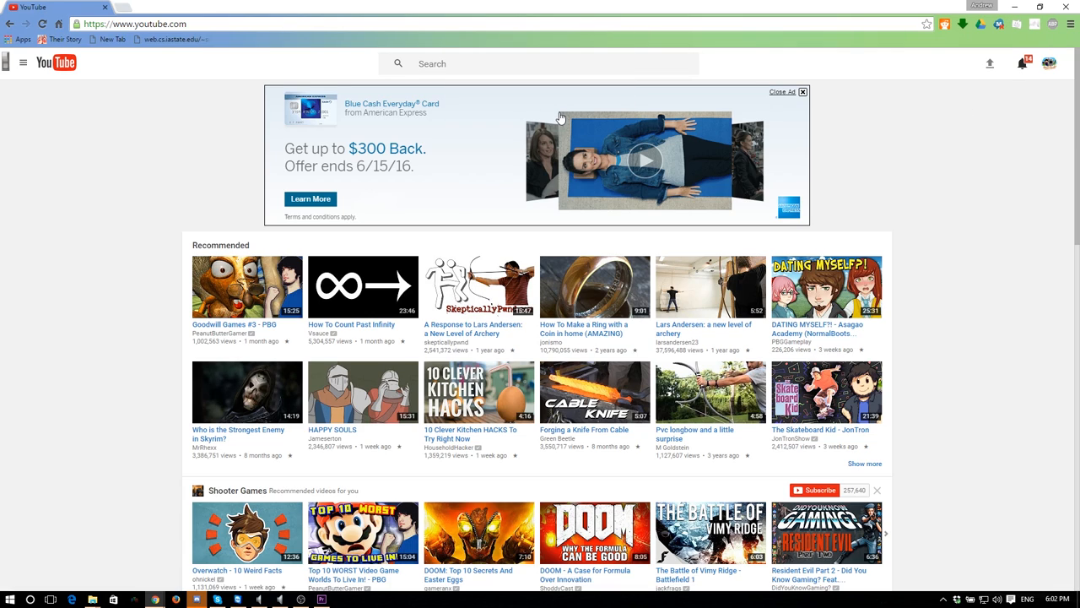
mouse_move(128, 63)
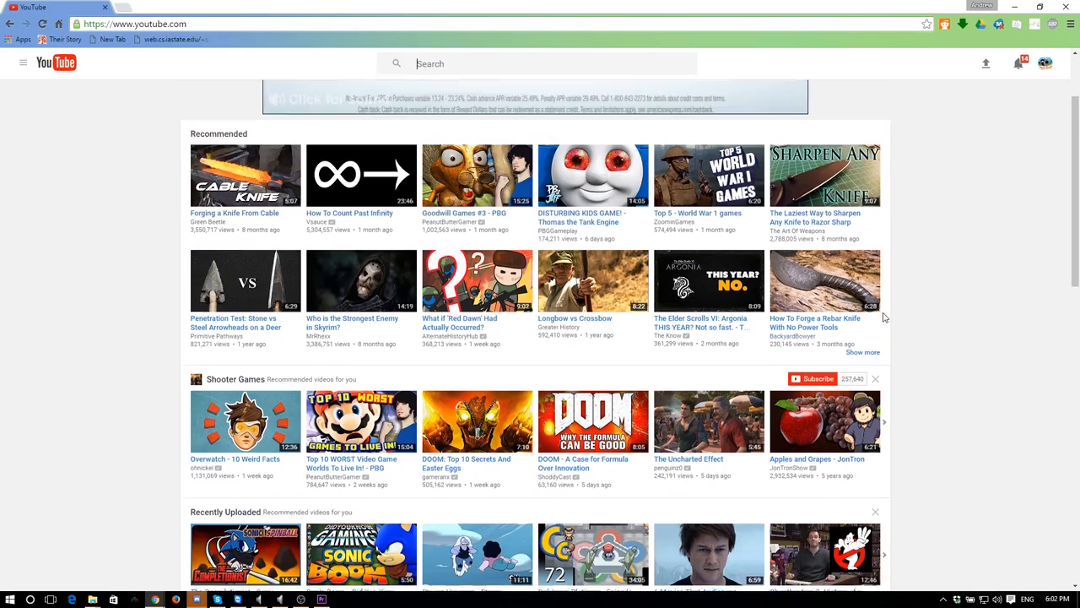
scroll(down, 3)
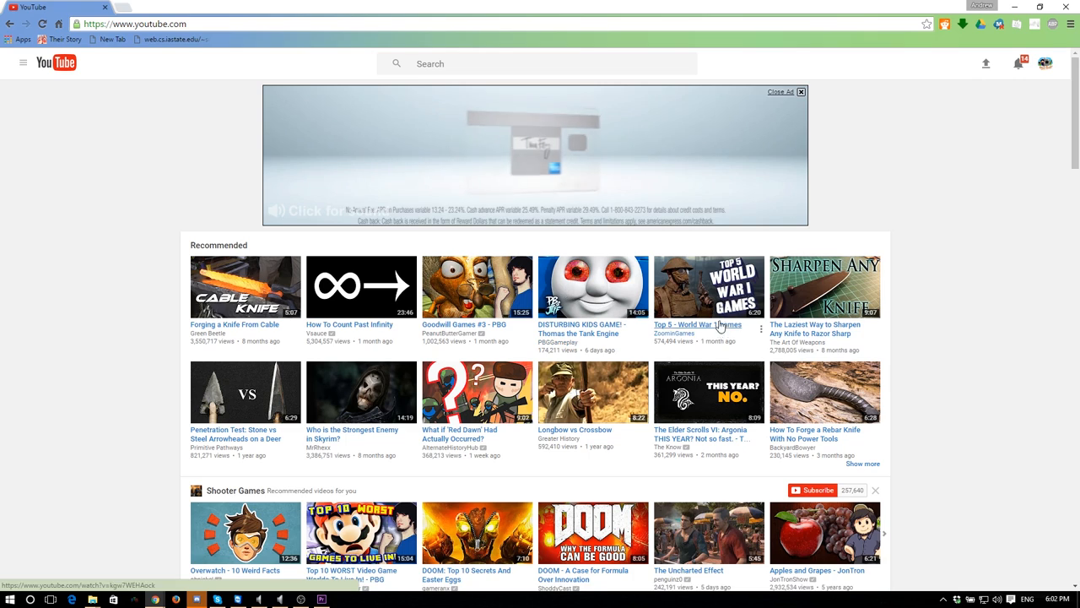
scroll(down, 3)
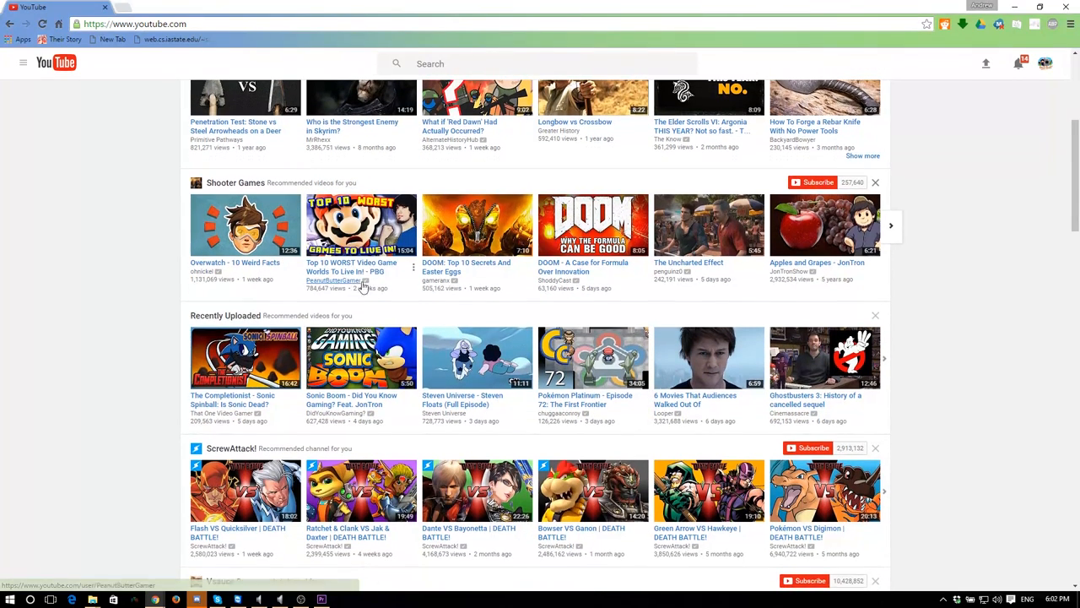
scroll(down, 3)
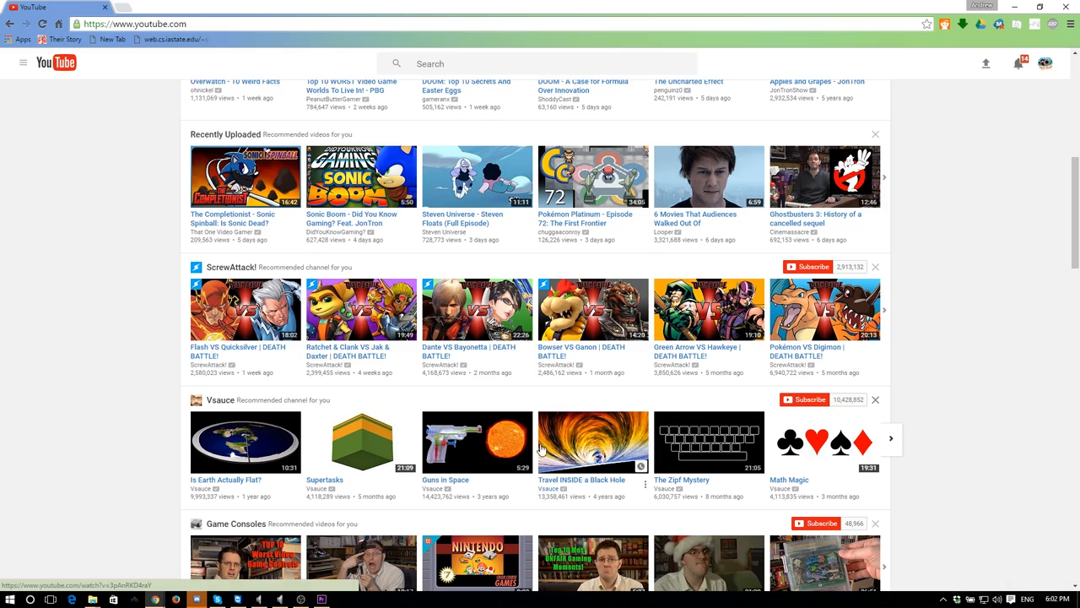
scroll(down, 3)
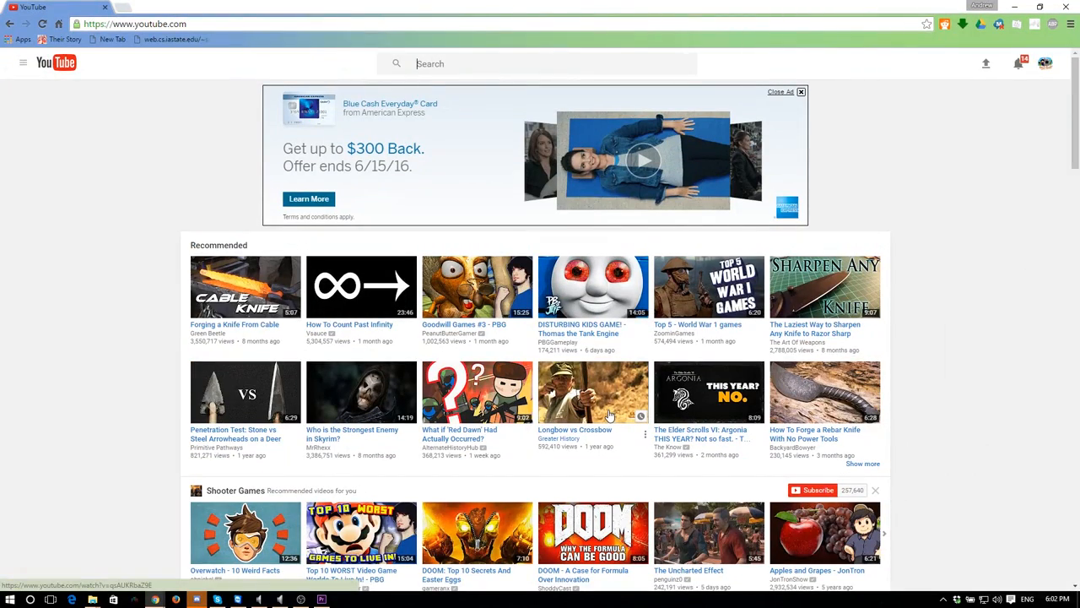
mouse_move(825, 283)
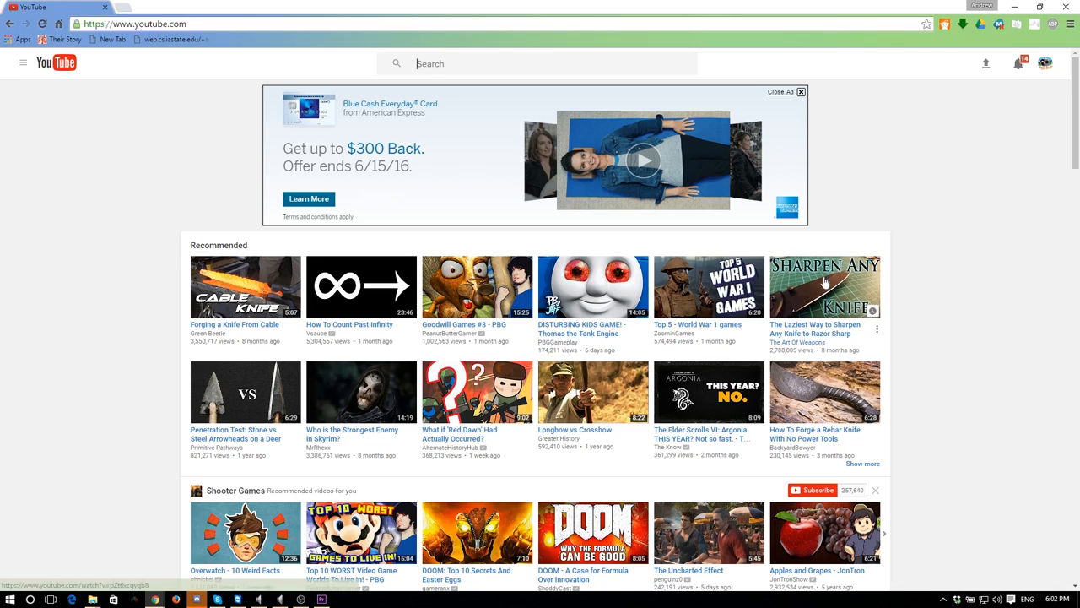
mouse_move(336, 364)
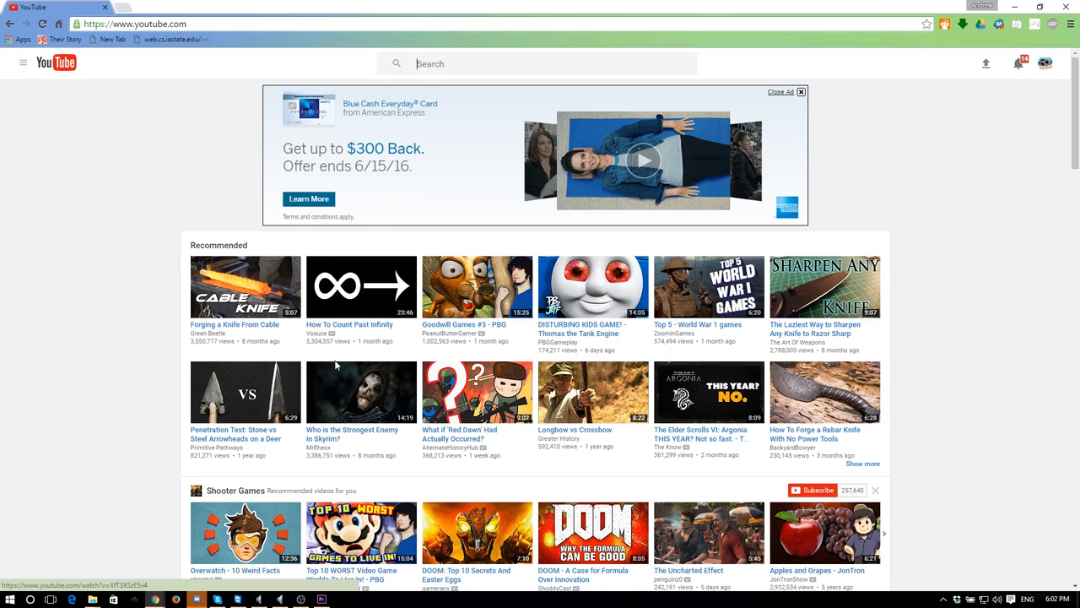
mouse_move(393, 324)
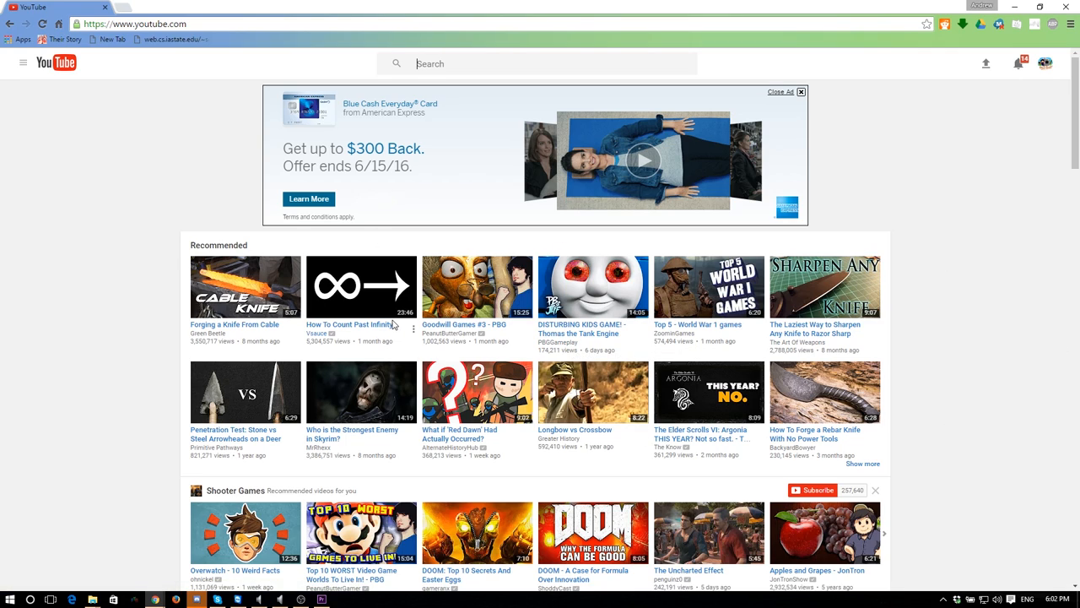
mouse_move(482, 257)
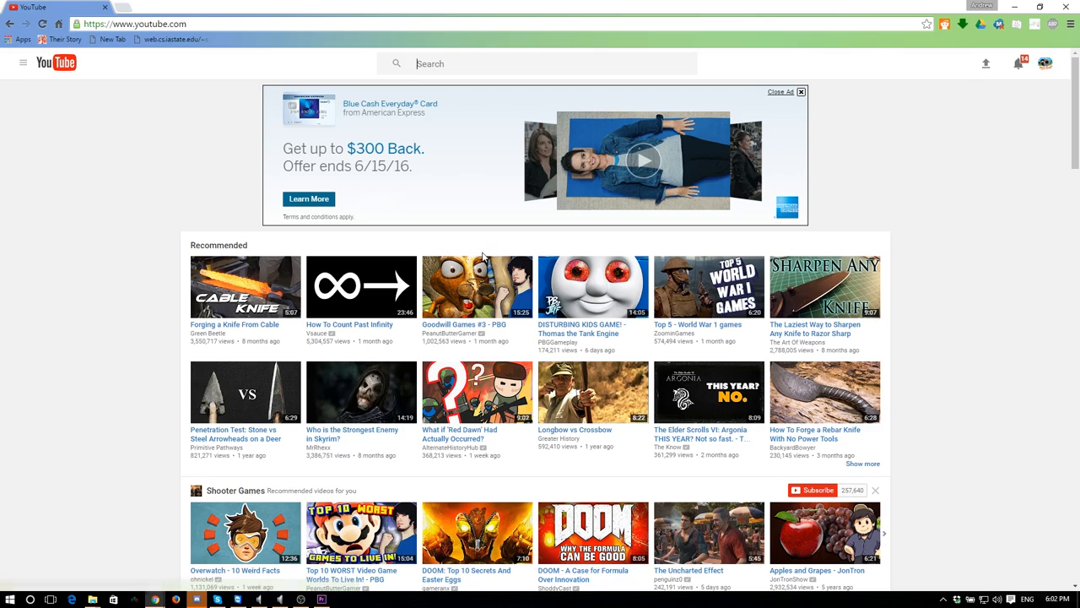
mouse_move(716, 158)
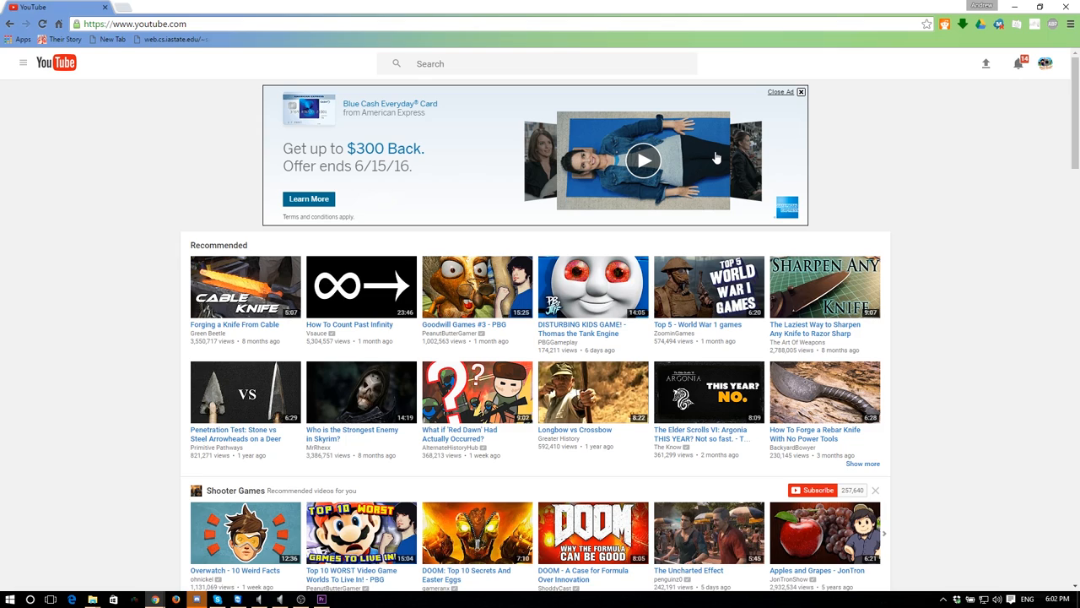
Switch to the Subscriptions feed via the guide menu and browse its recent uploads
click(24, 65)
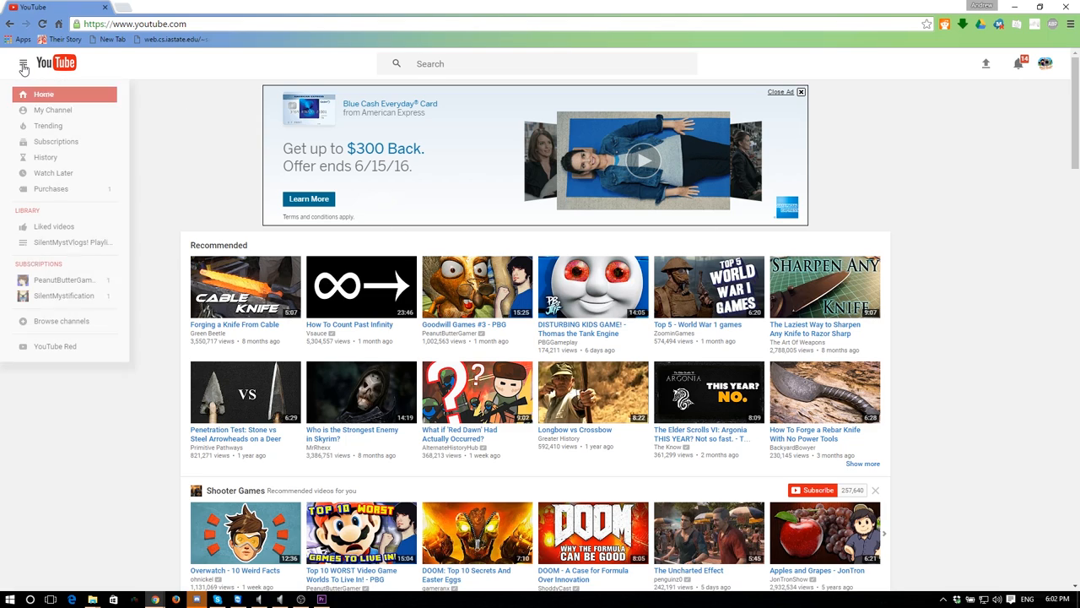
click(56, 142)
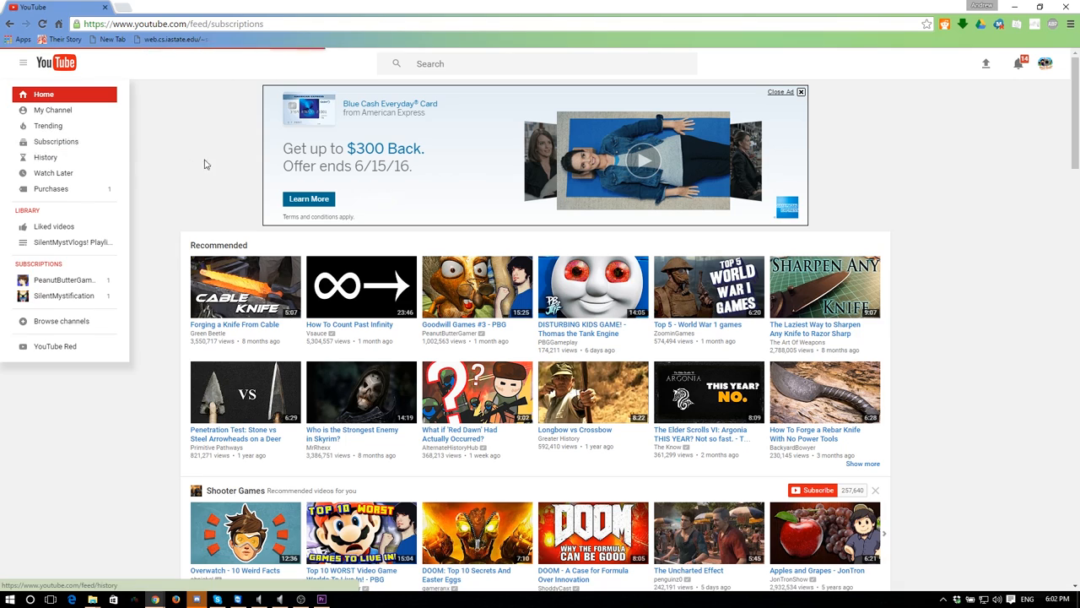
click(57, 142)
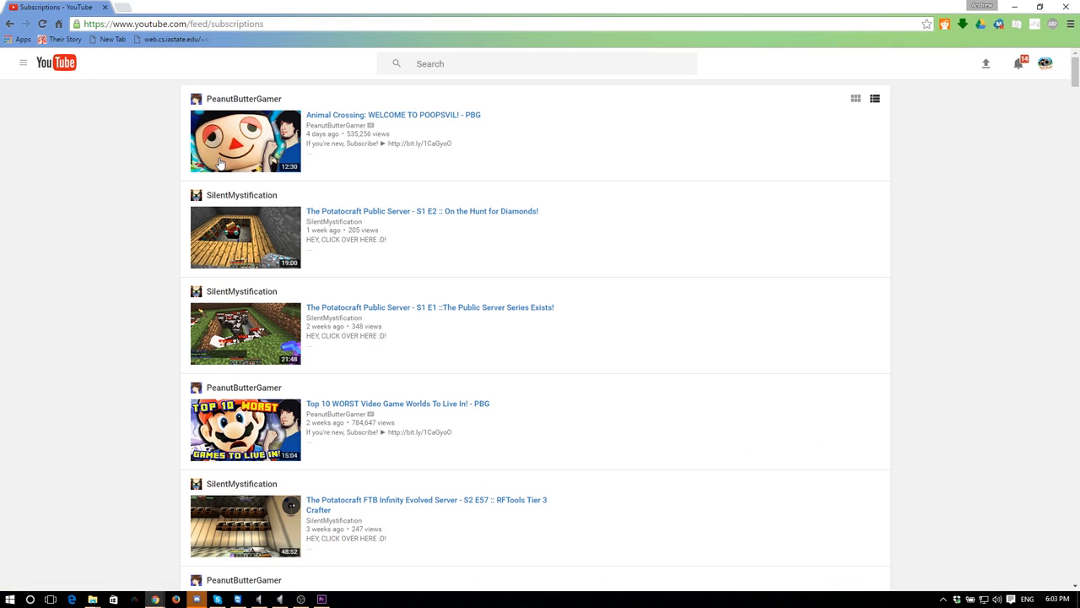
scroll(down, 3)
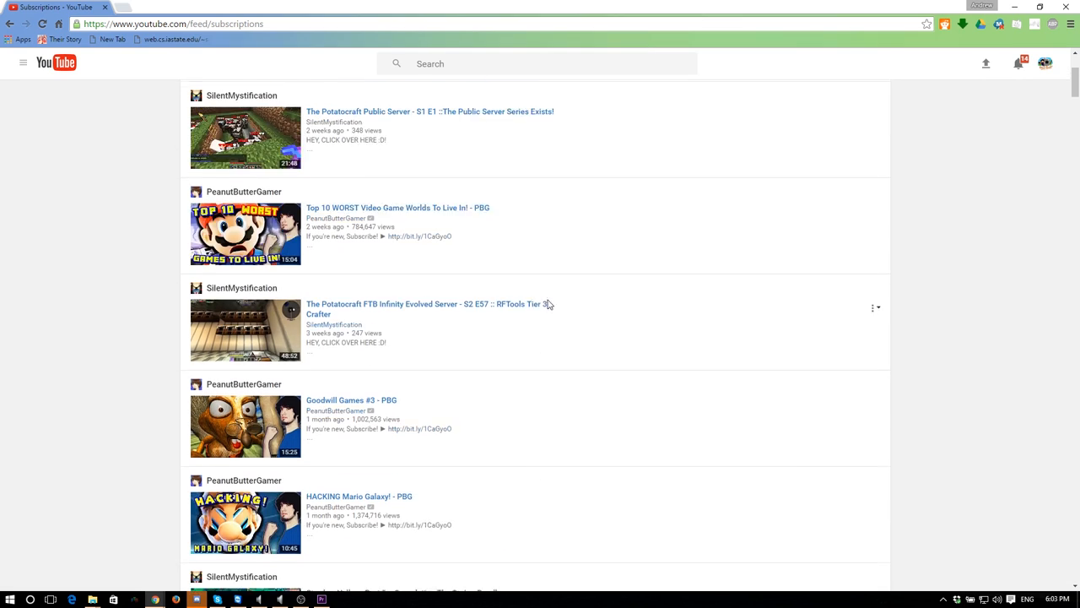
scroll(up, 3)
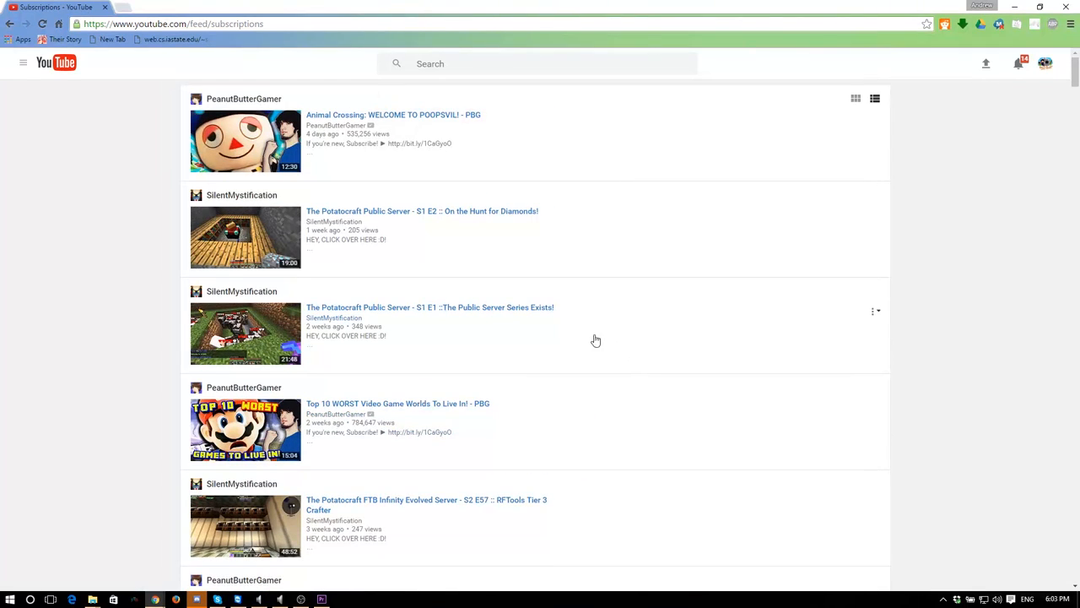
mouse_move(84, 138)
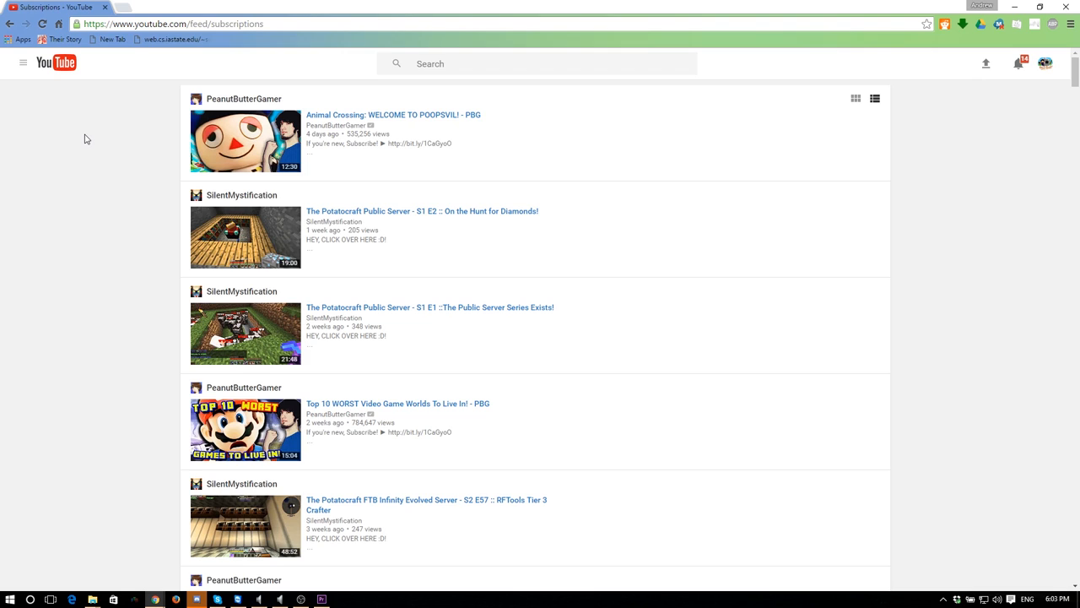
scroll(down, 3)
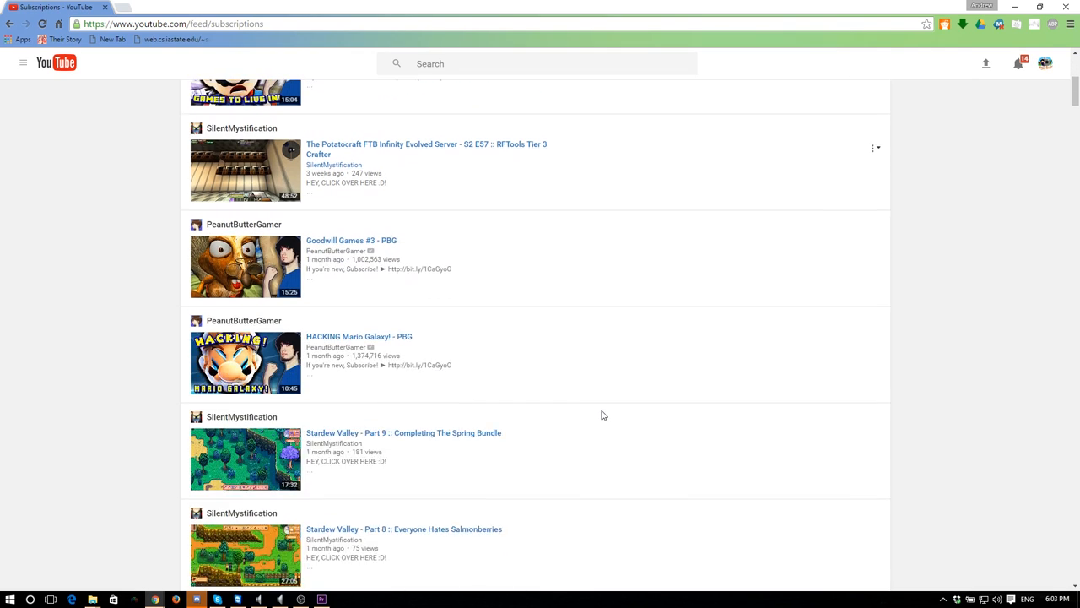
scroll(up, 3)
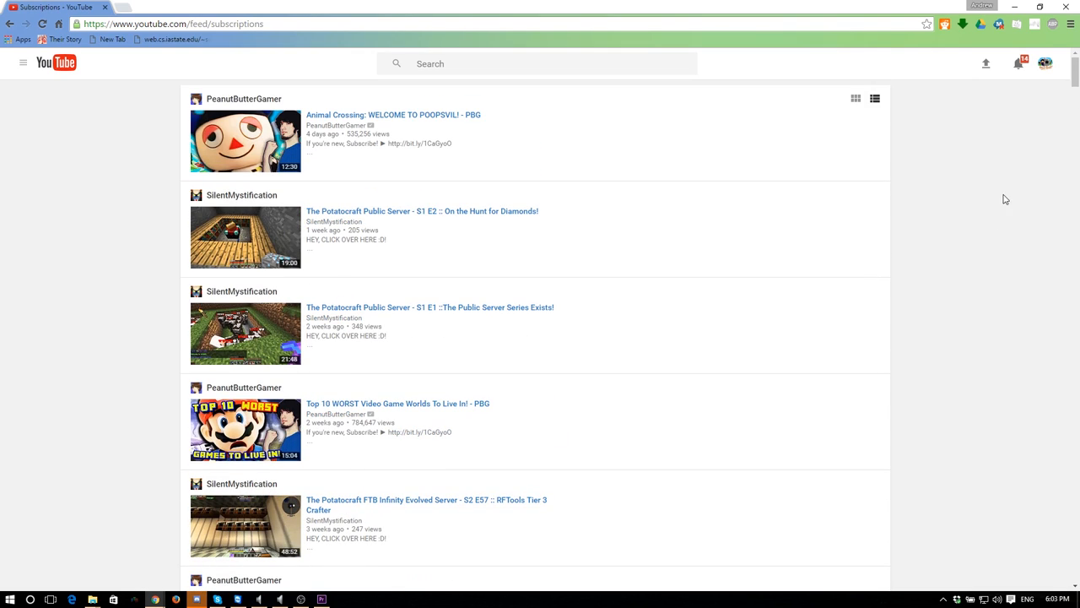
mouse_move(270, 321)
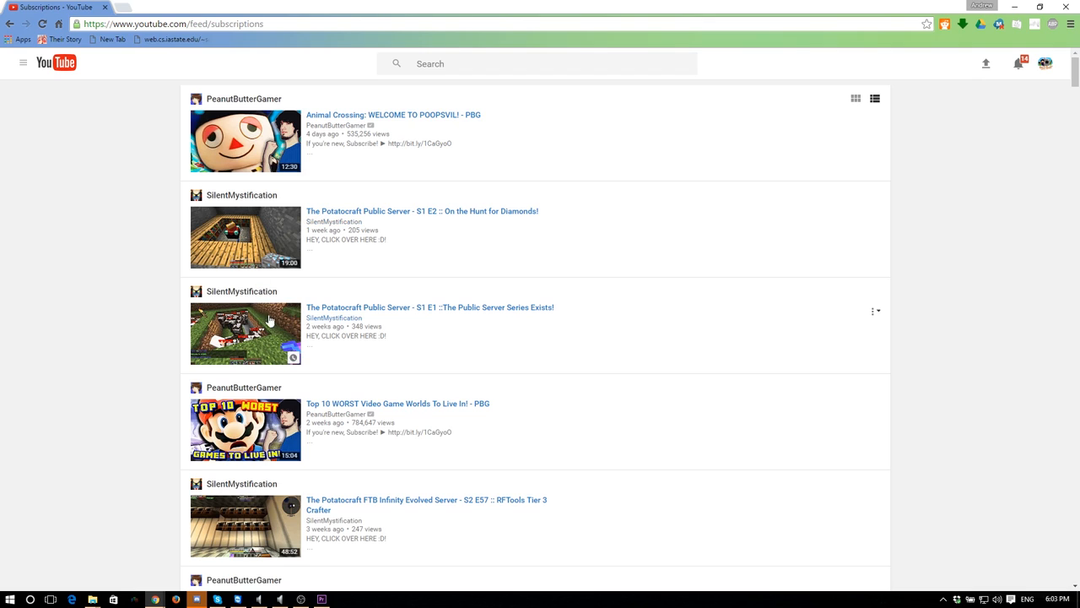
scroll(down, 3)
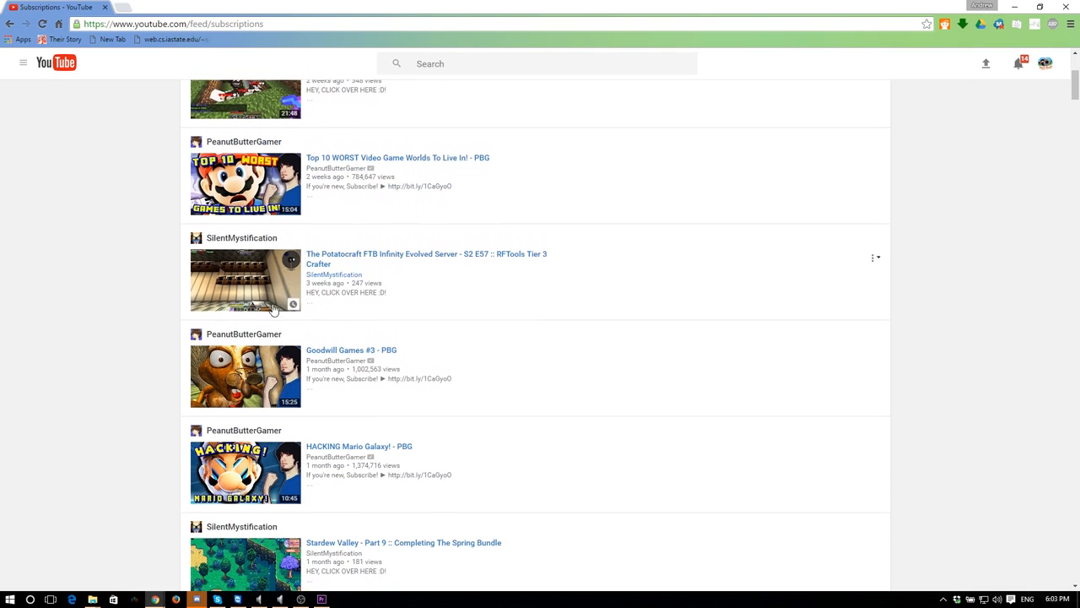
Head back toward the home page through the guide menu
click(23, 63)
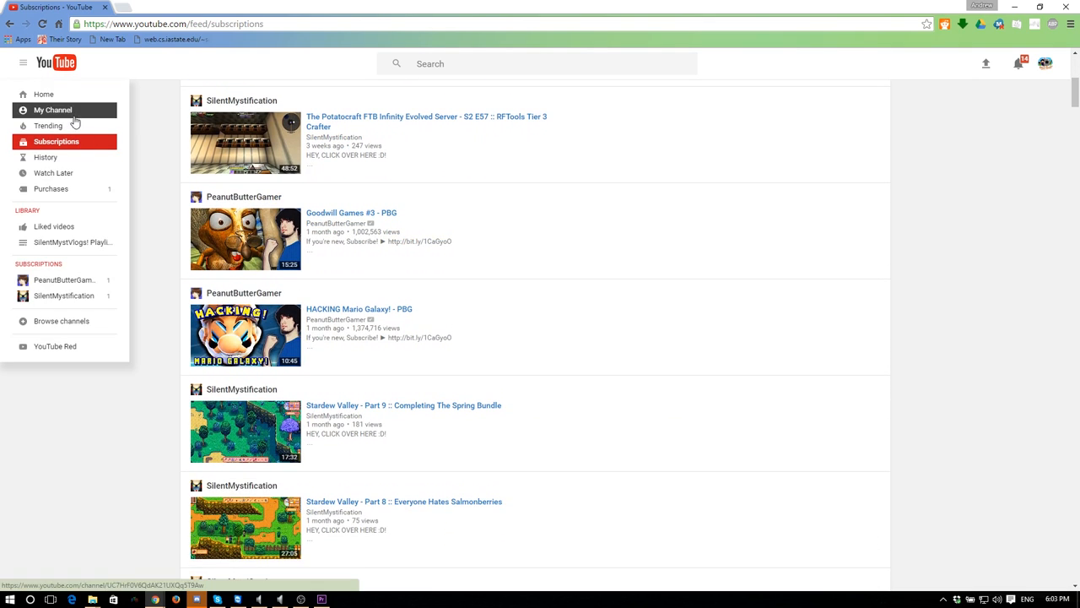
click(54, 63)
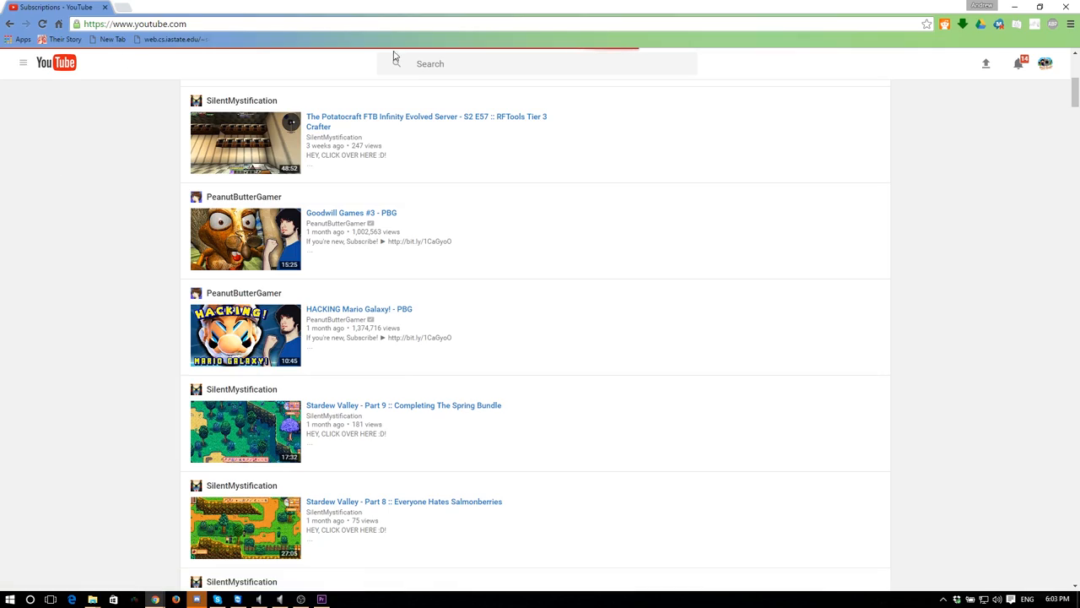
Load the YouTube home page showing the ad, Recommended grid and Recently Uploaded shelf
click(54, 61)
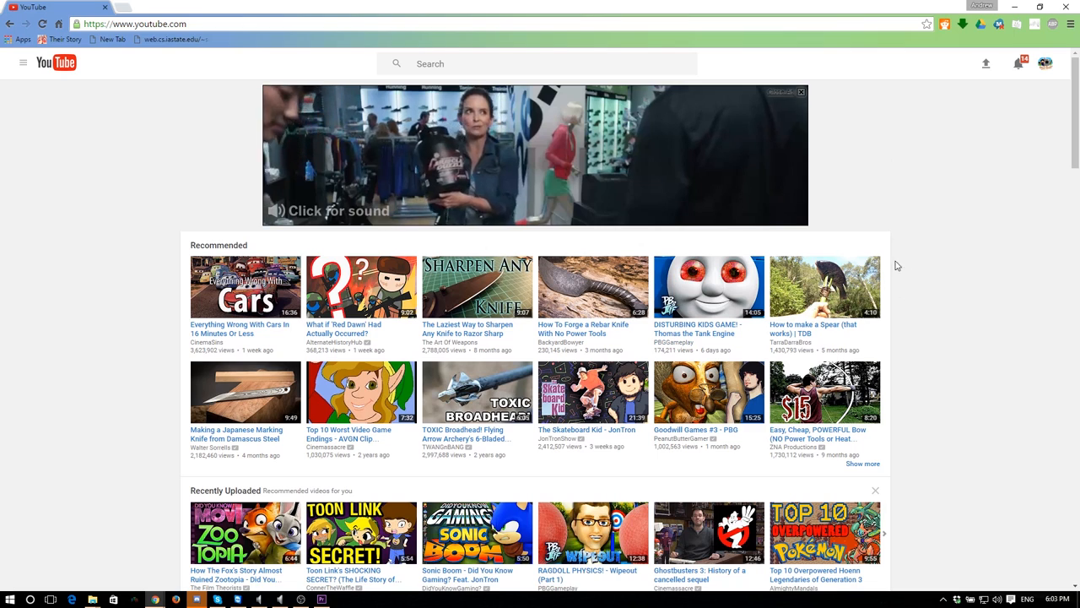
mouse_move(986, 65)
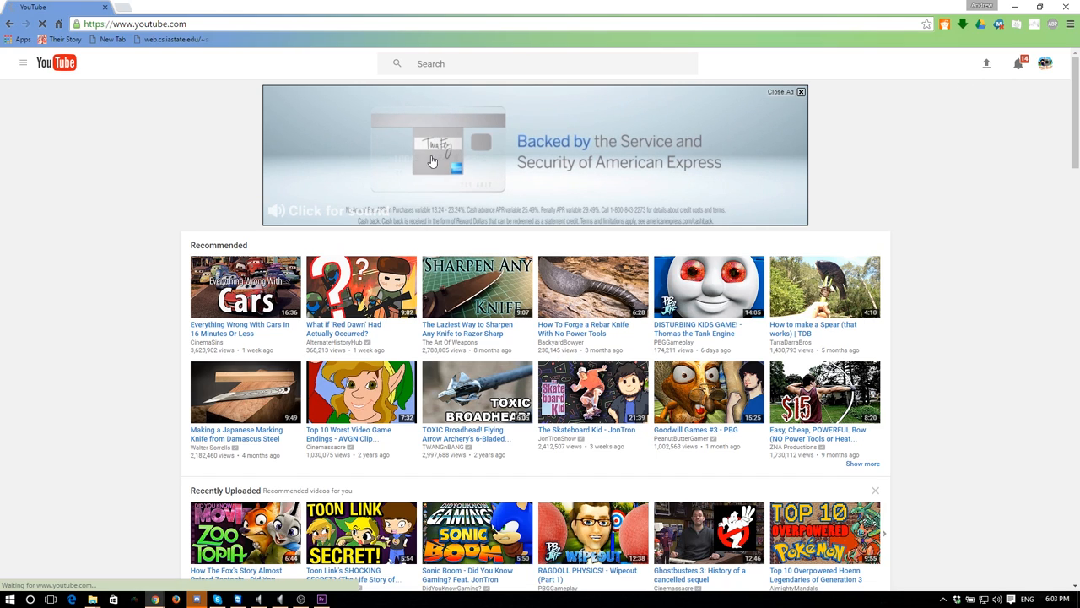
click(985, 64)
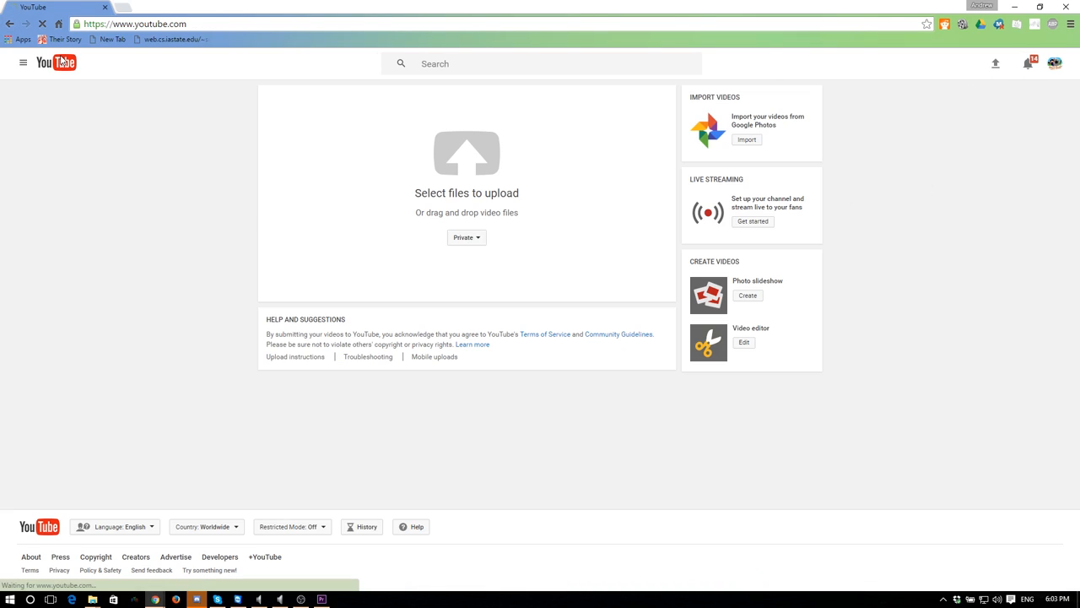
click(56, 63)
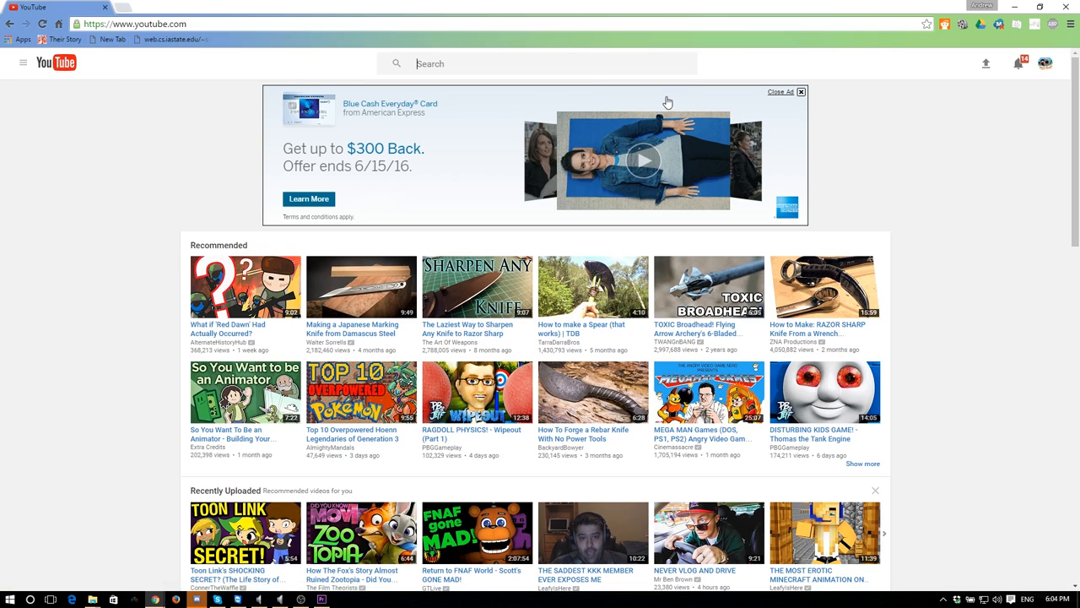
mouse_move(49, 75)
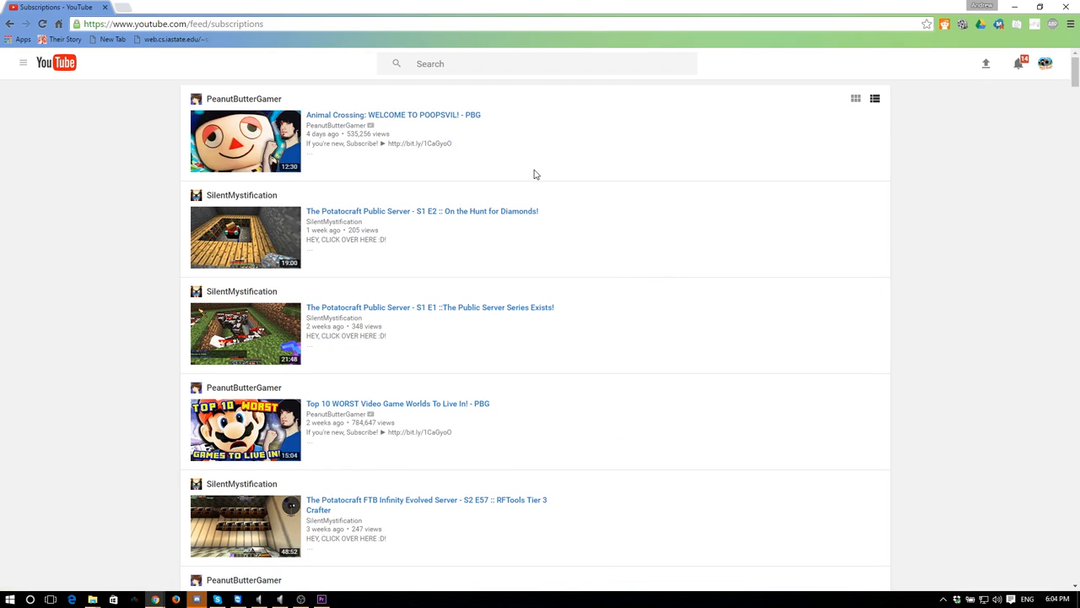
mouse_move(934, 327)
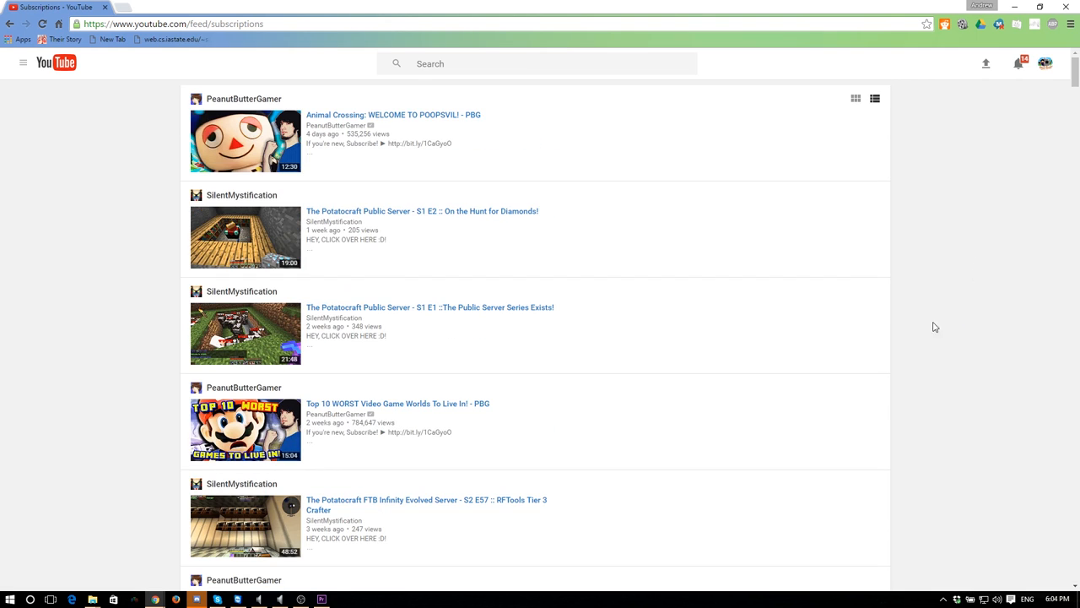
mouse_move(321, 139)
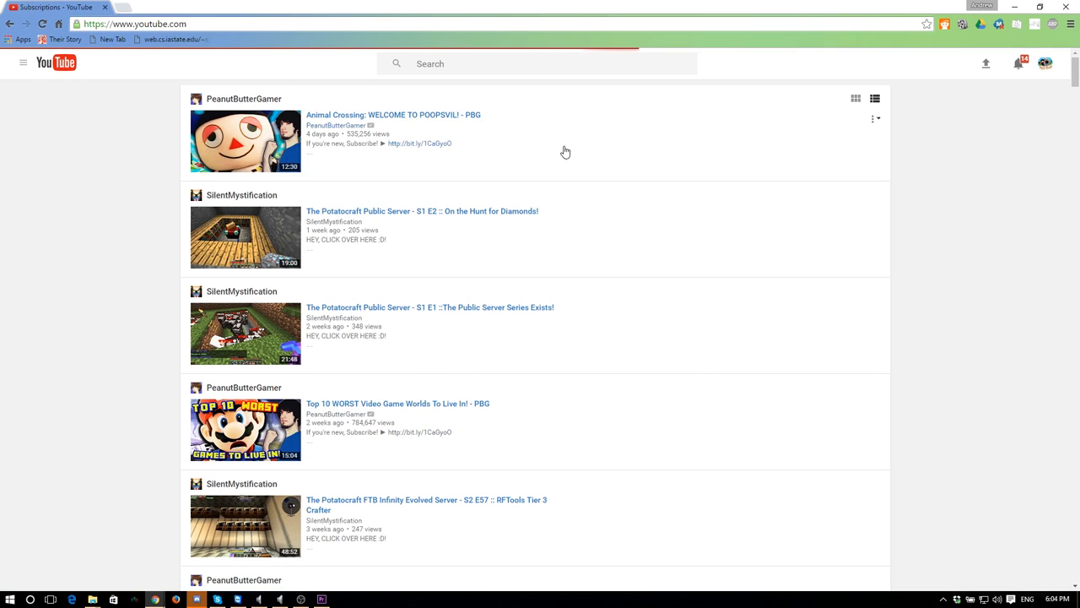
click(56, 63)
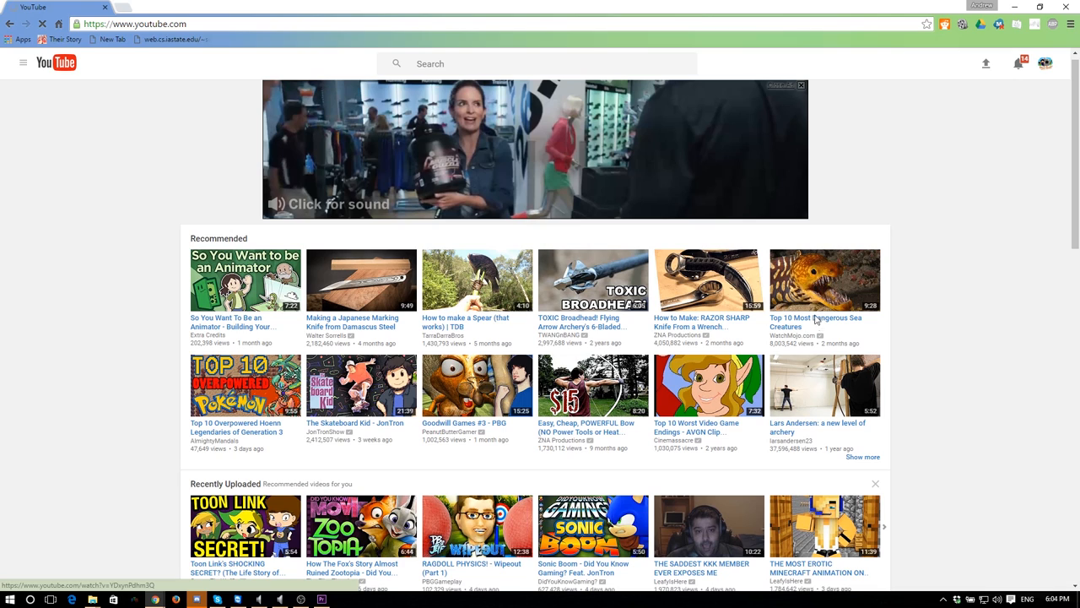
scroll(down, 3)
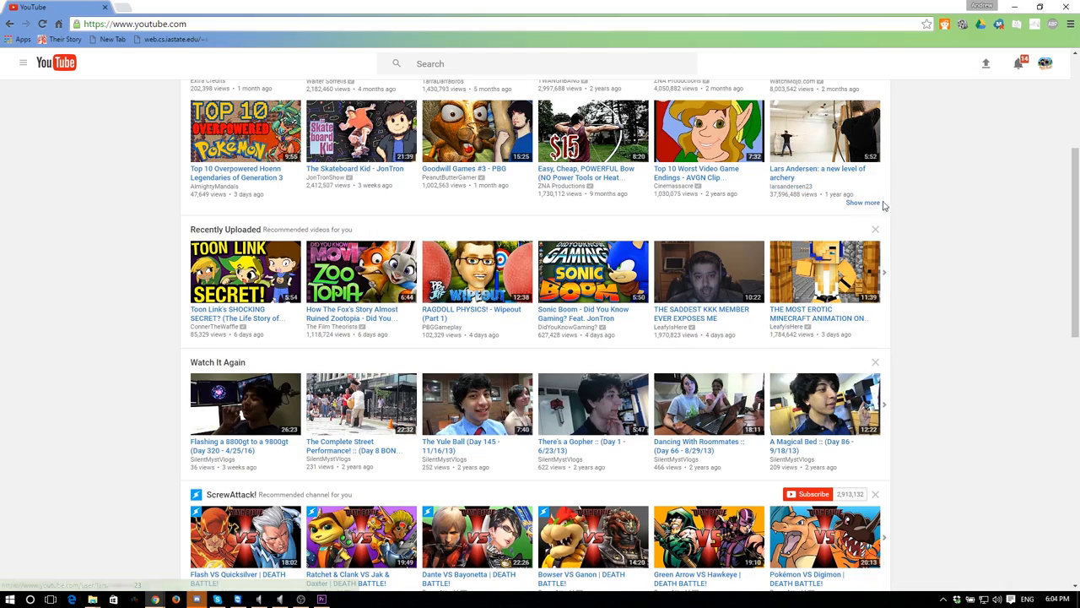
scroll(down, 3)
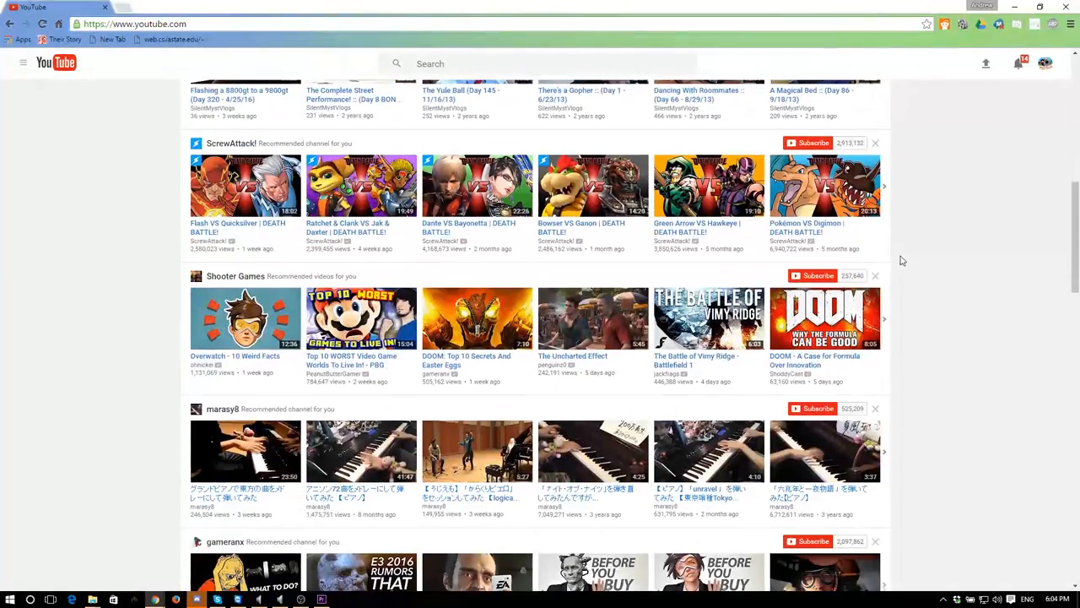
scroll(down, 3)
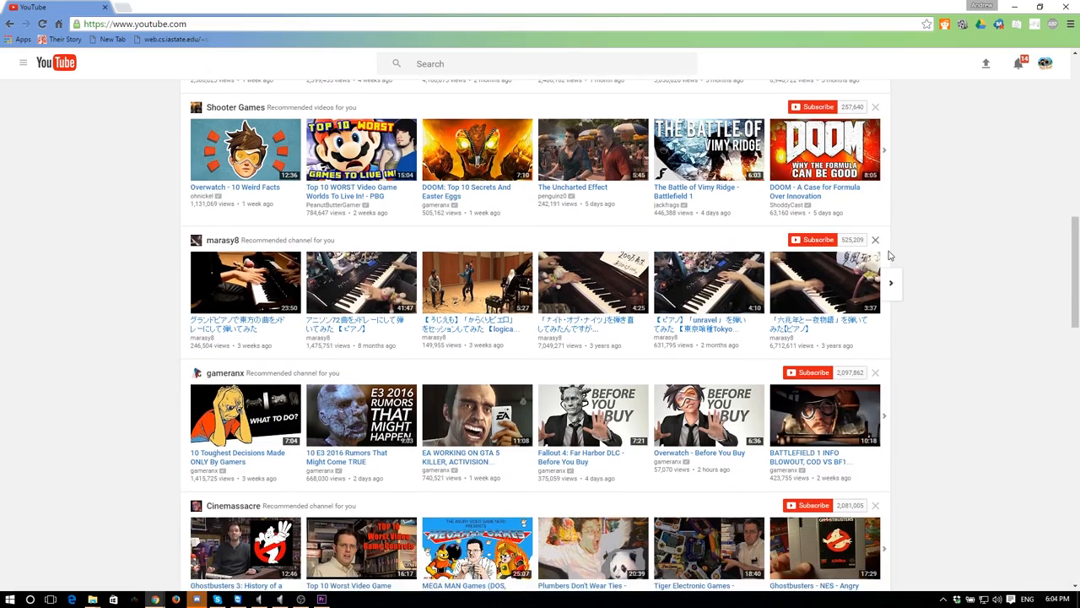
scroll(up, 3)
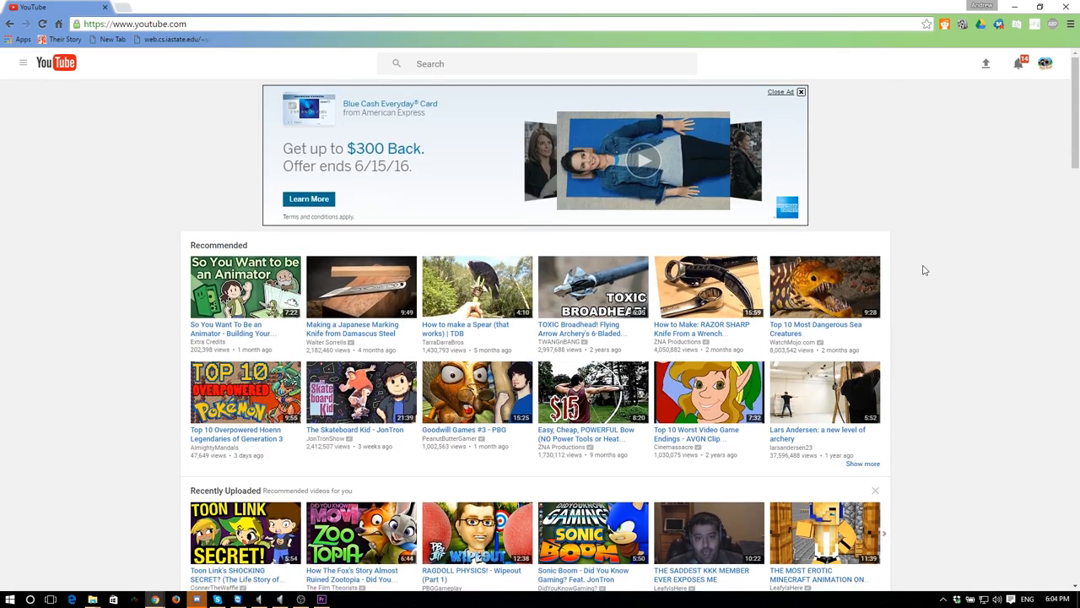
scroll(down, 3)
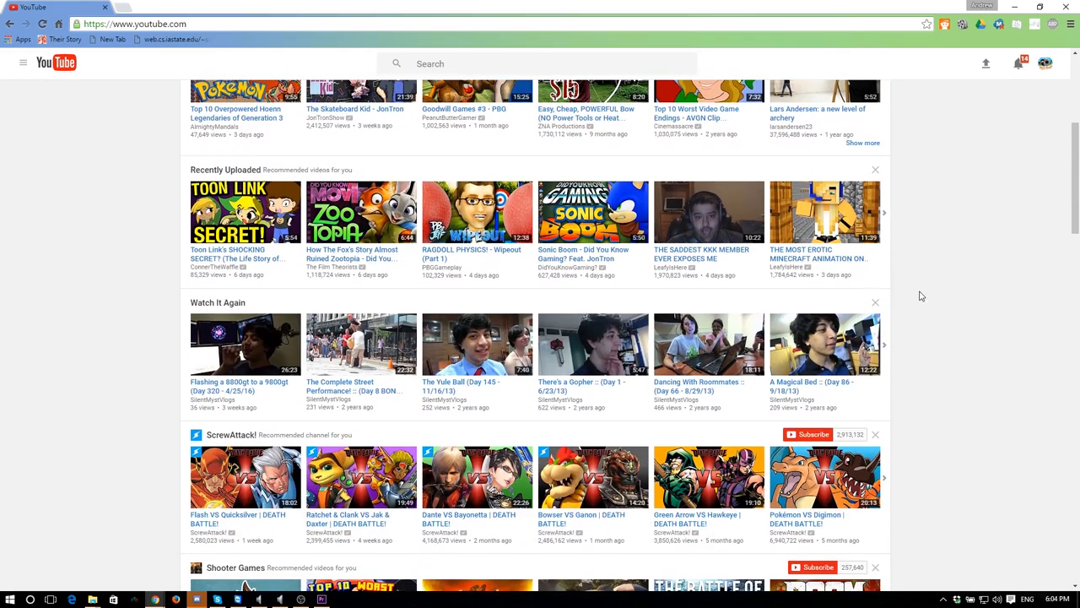
mouse_move(918, 293)
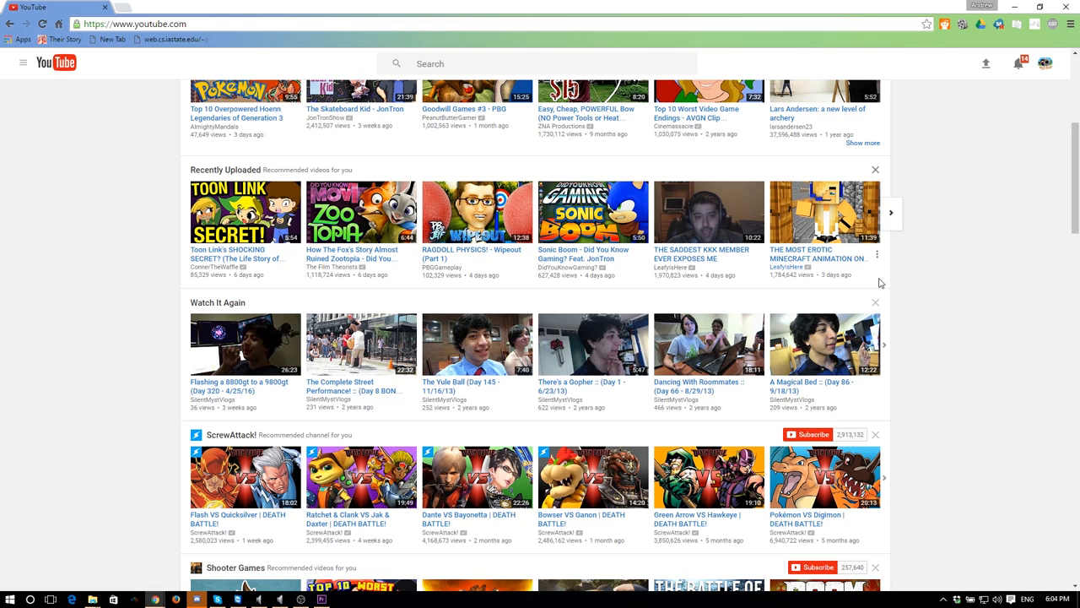
scroll(down, 3)
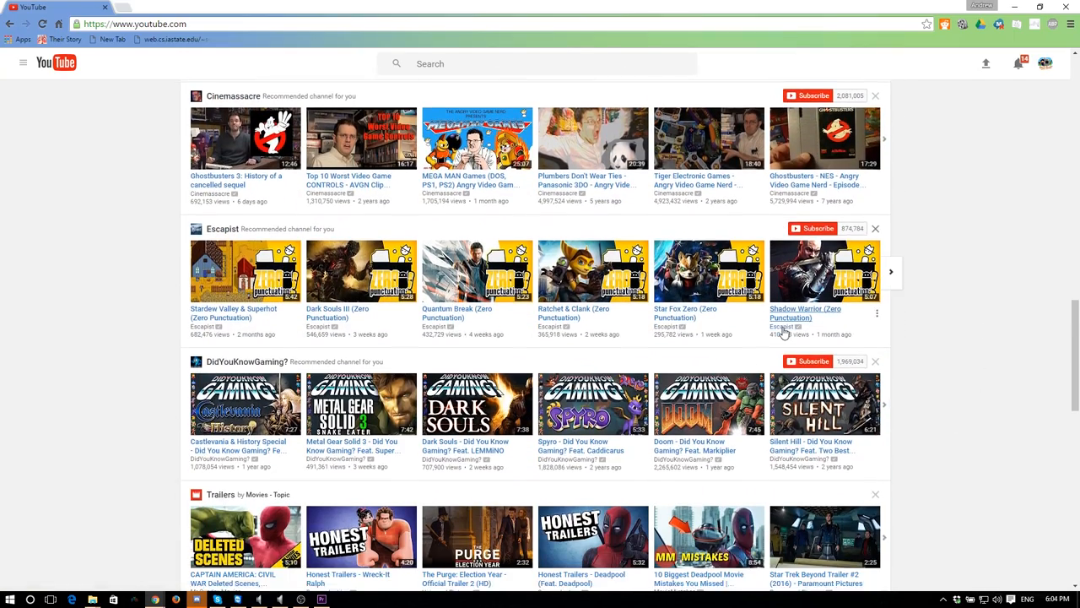
scroll(down, 3)
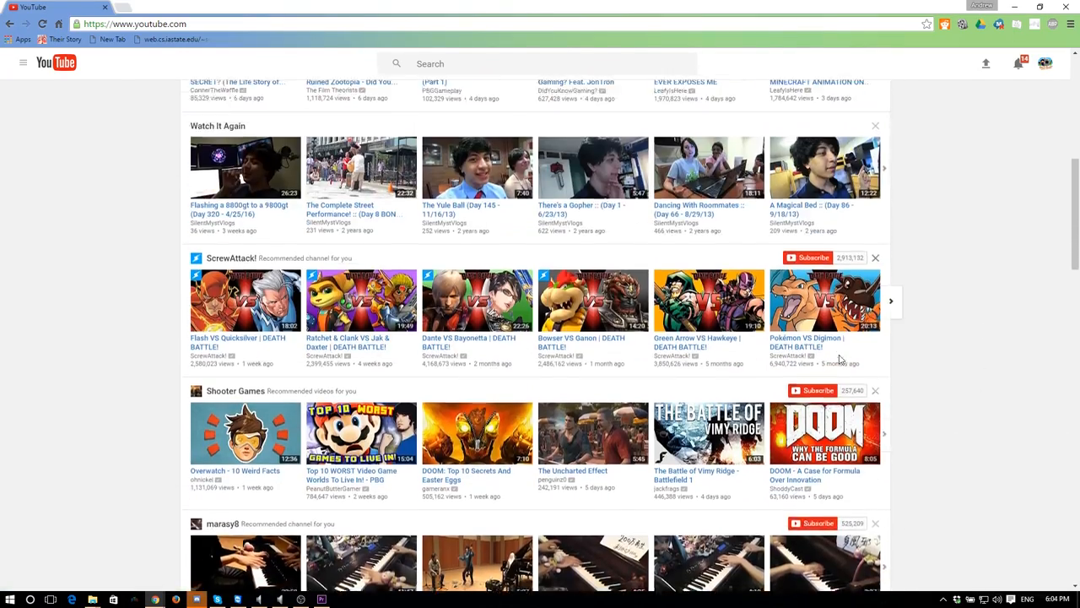
scroll(up, 3)
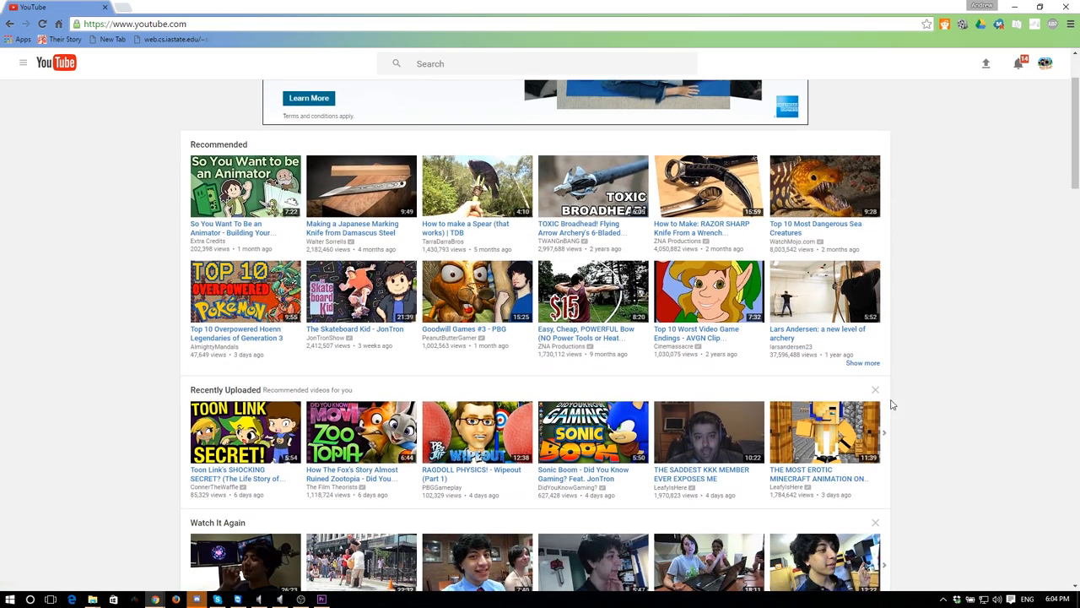
scroll(up, 3)
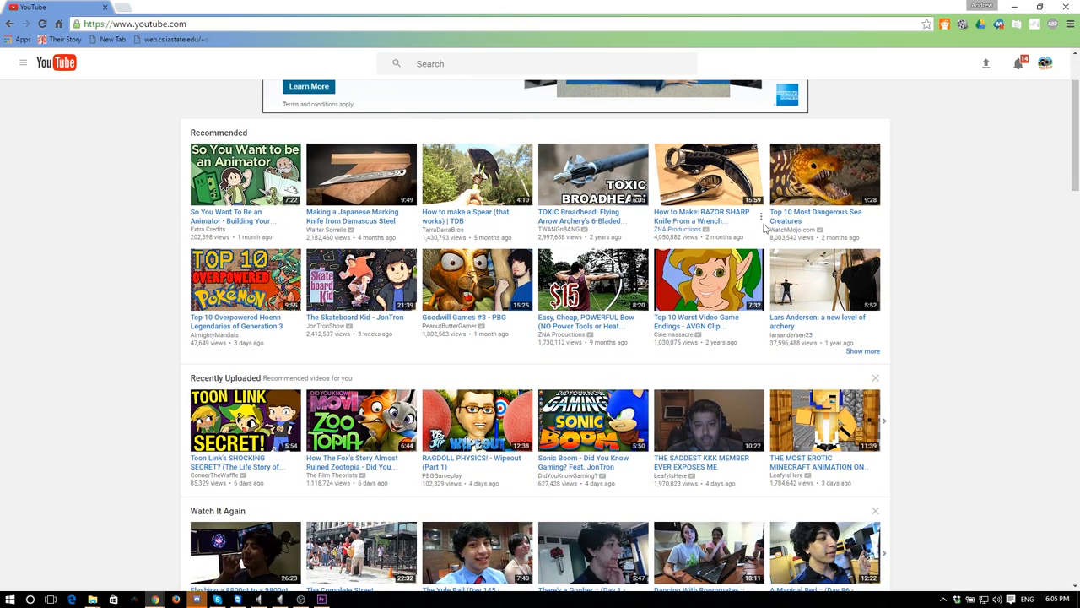
mouse_move(759, 287)
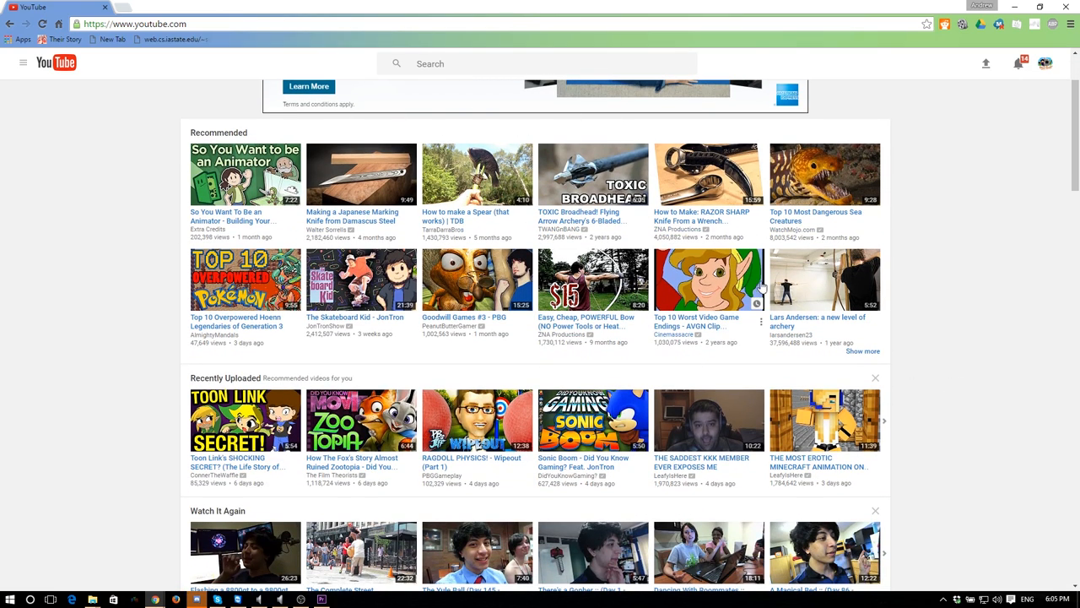
scroll(down, 3)
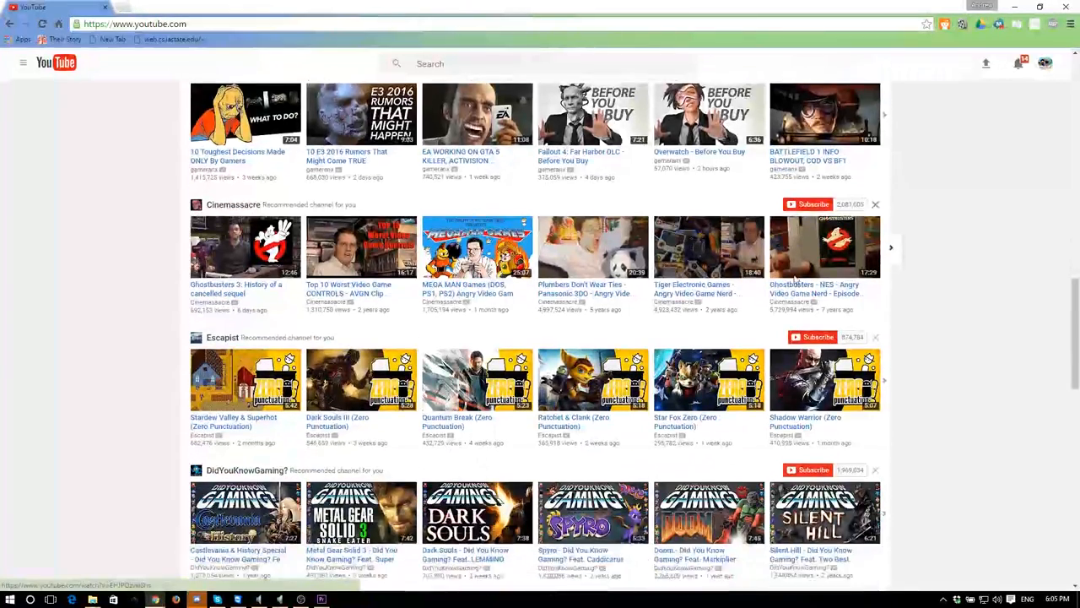
scroll(down, 3)
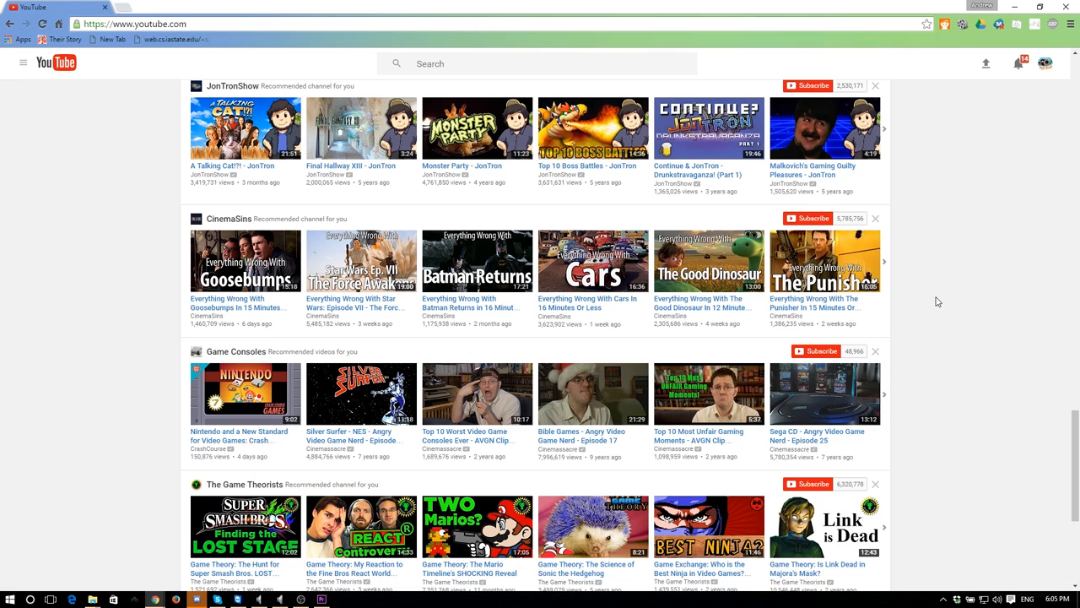
scroll(down, 3)
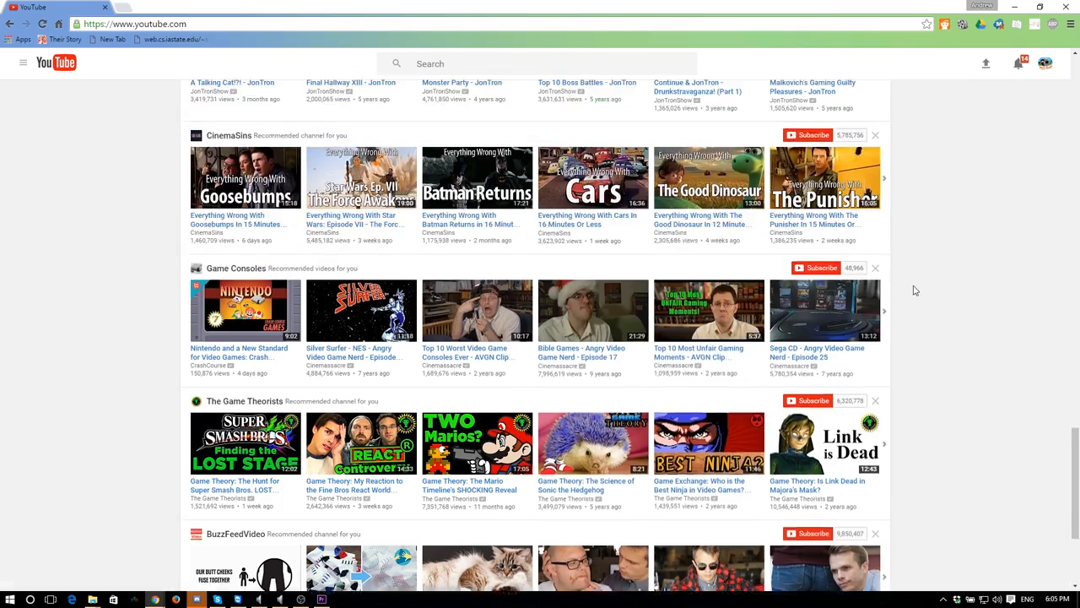
scroll(down, 3)
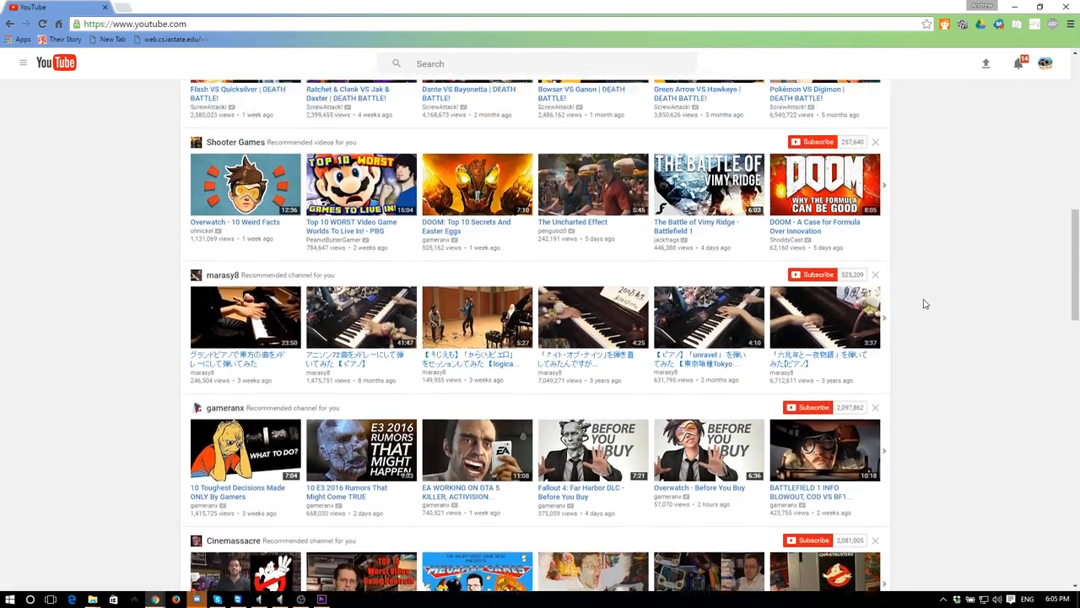
scroll(up, 3)
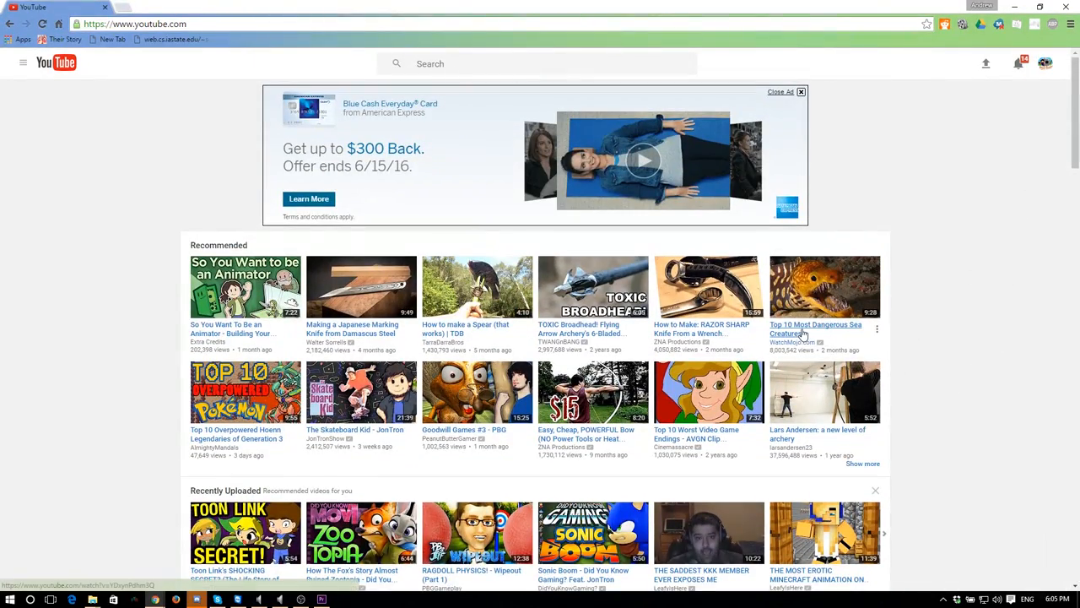
mouse_move(810, 331)
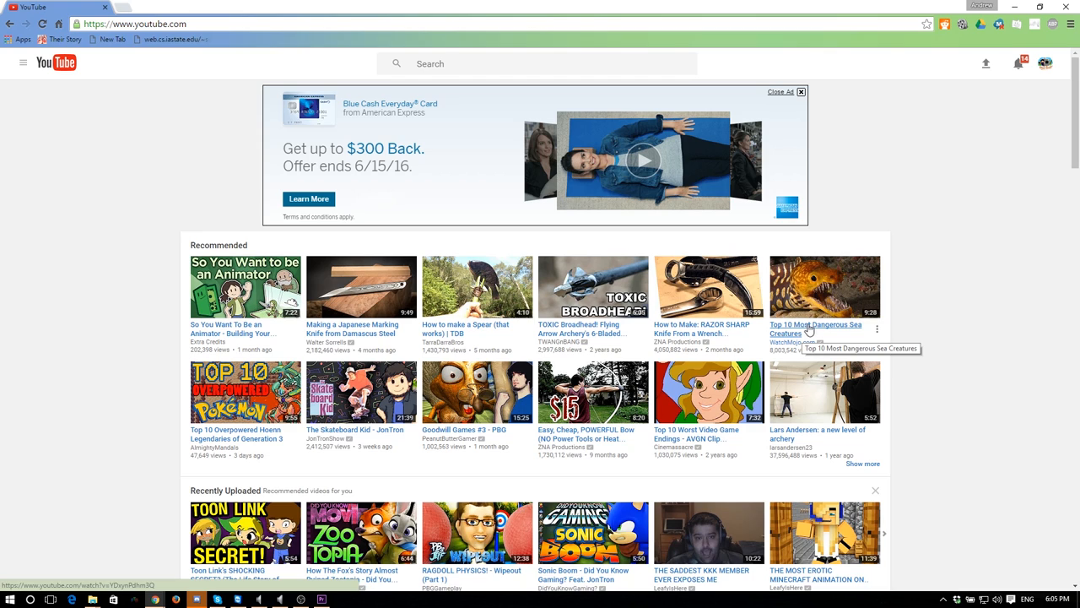
mouse_move(924, 304)
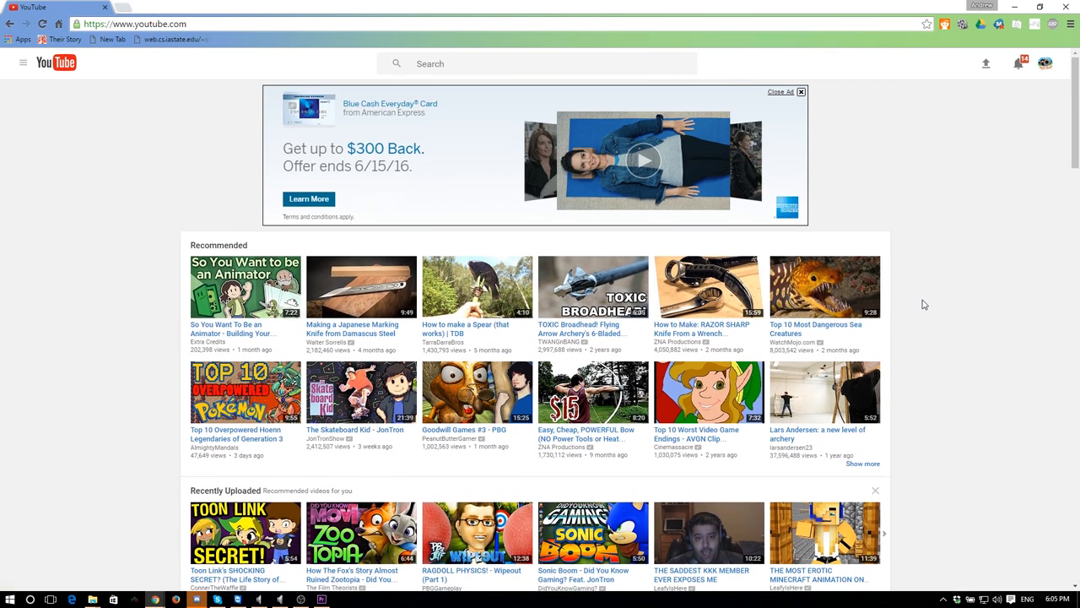
scroll(down, 3)
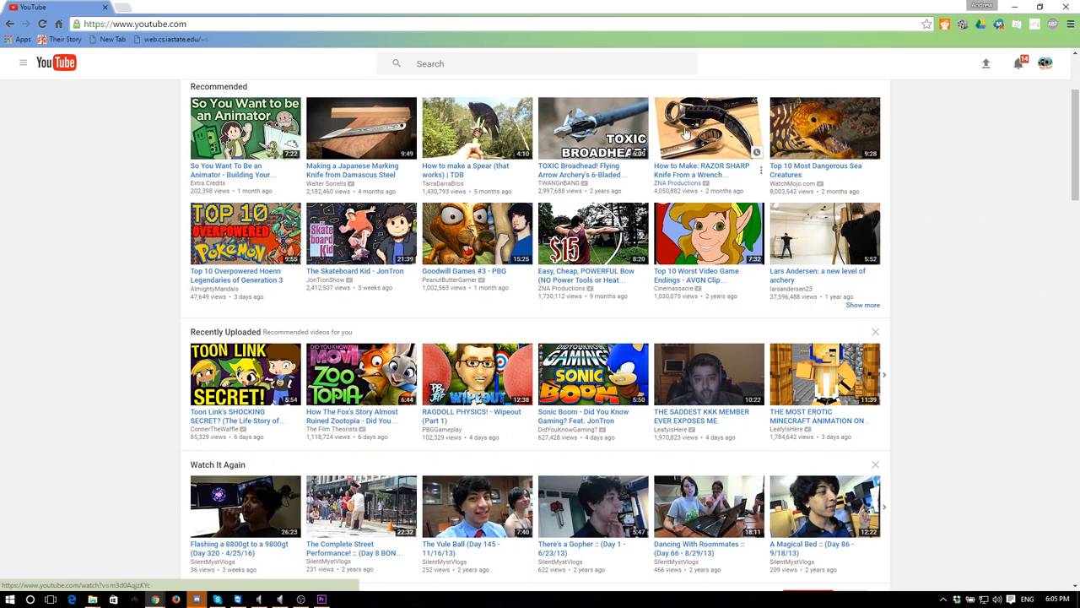
mouse_move(1019, 354)
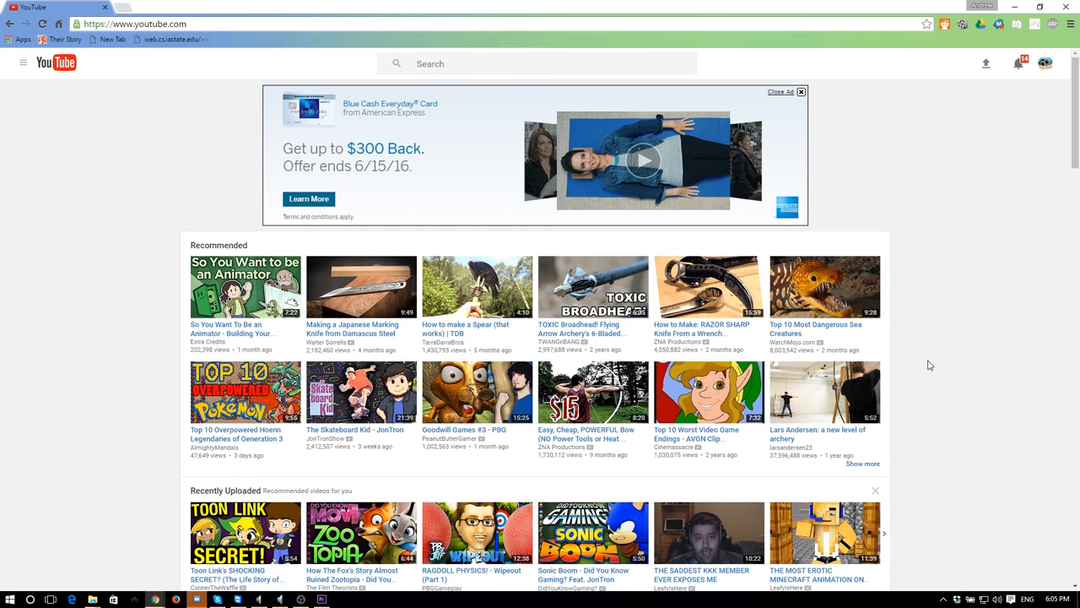
mouse_move(925, 364)
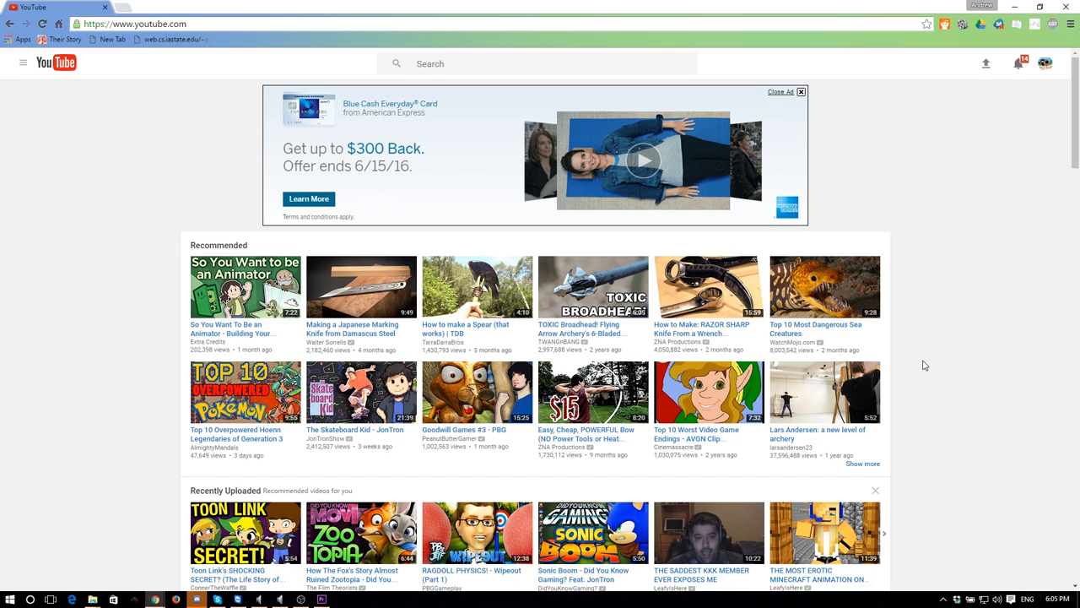
mouse_move(897, 358)
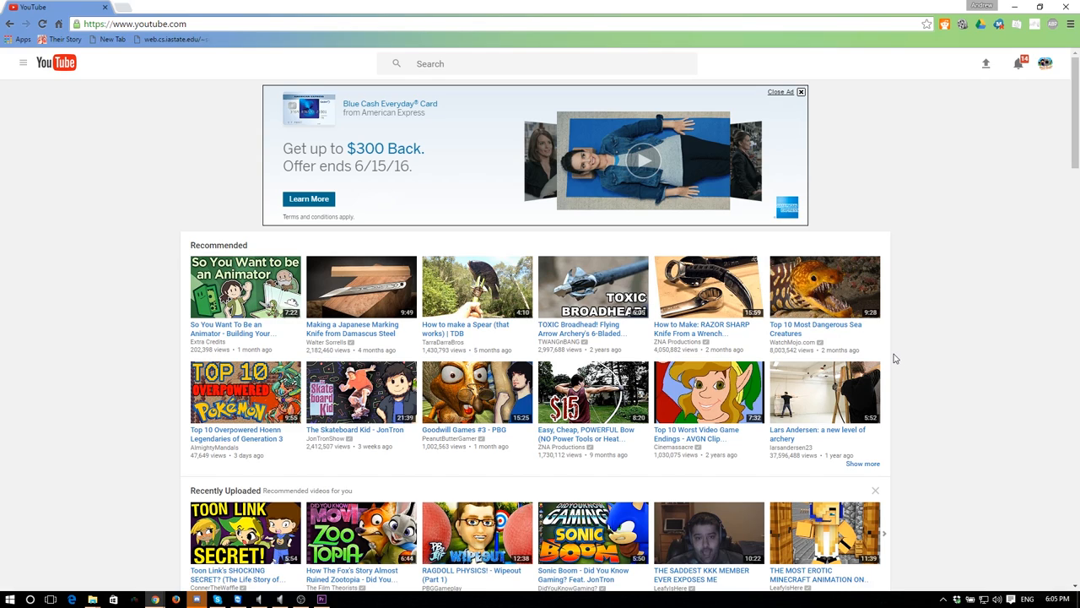
mouse_move(874, 361)
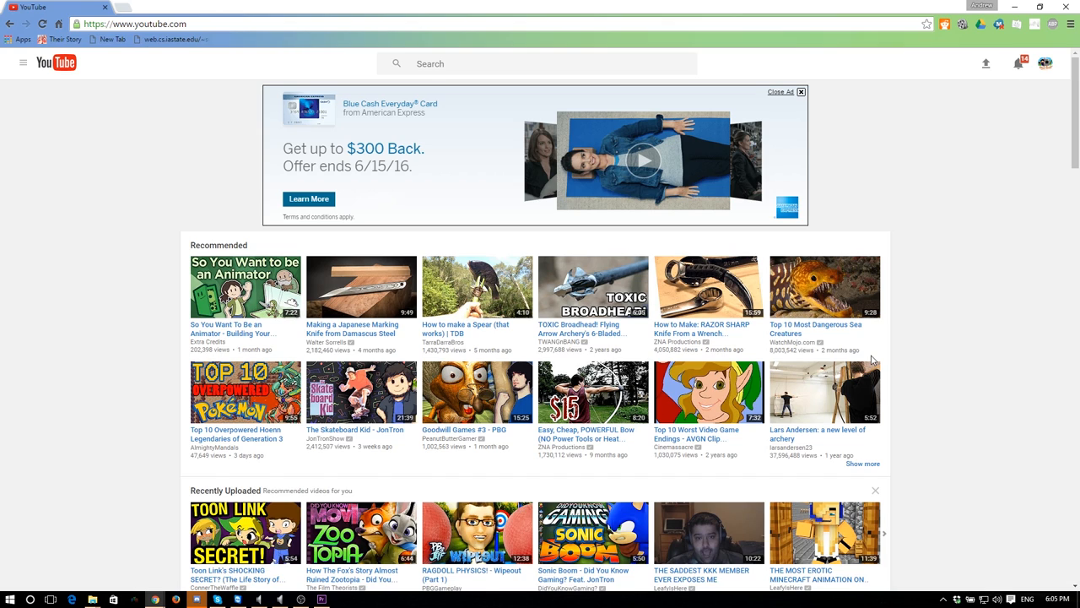
mouse_move(874, 354)
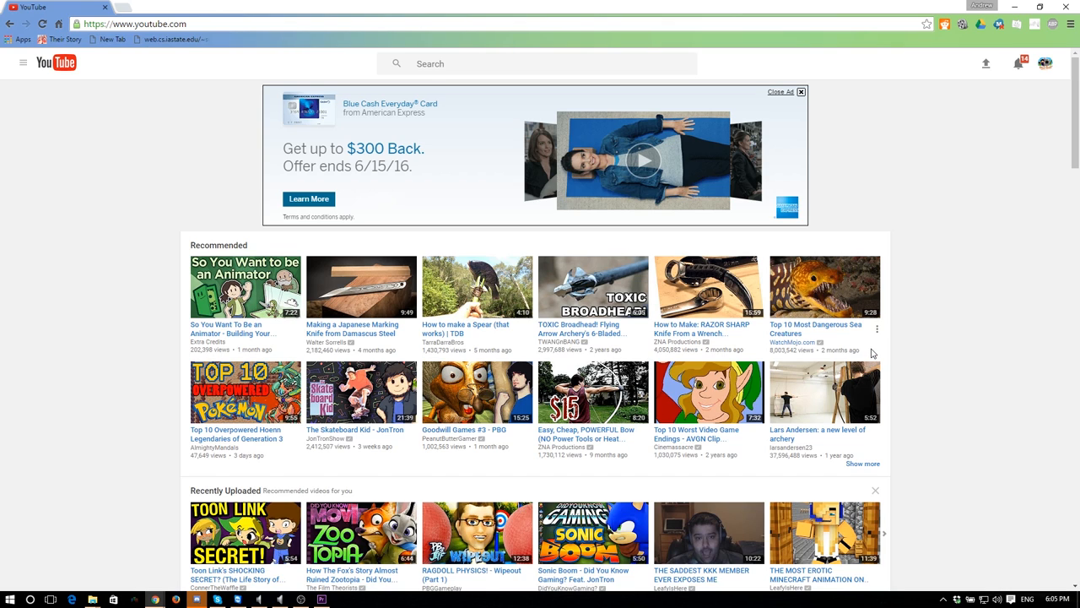